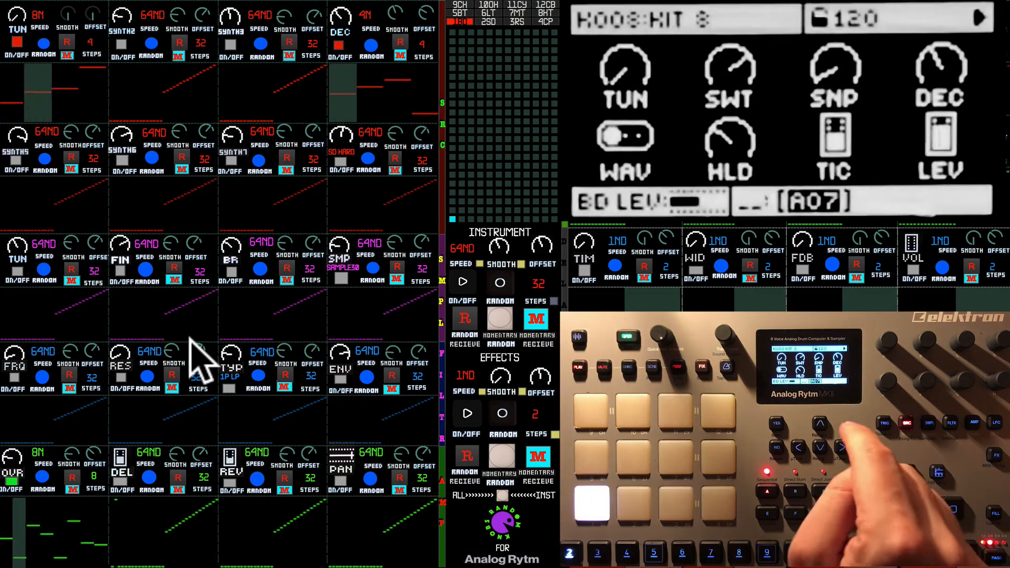
# Set instrument knob Speed/Steps mostly to 1ND over 2 steps, a few at 16N/16 steps
pyautogui.click(633, 505)
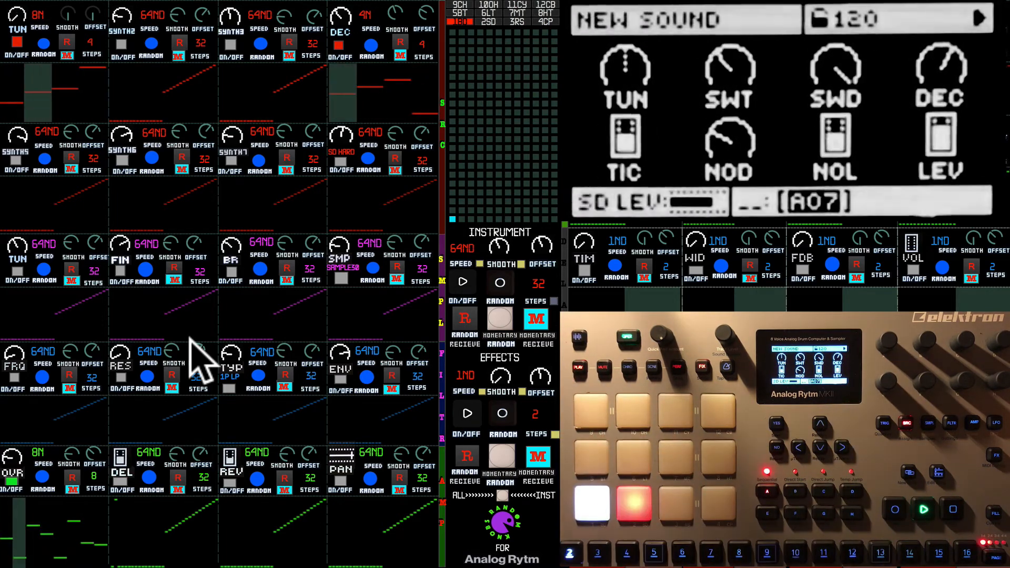
pyautogui.click(491, 21)
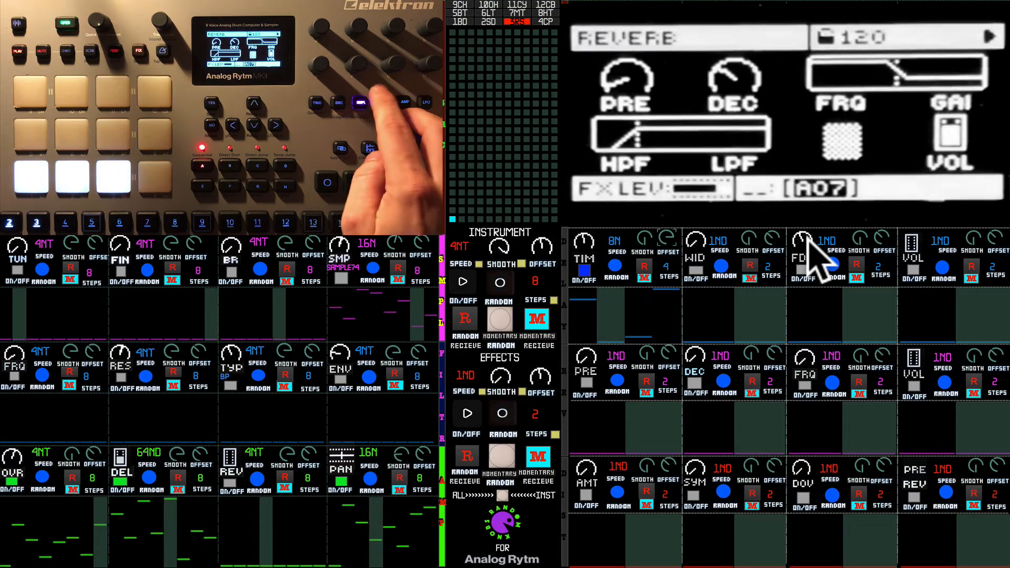
pyautogui.click(358, 103)
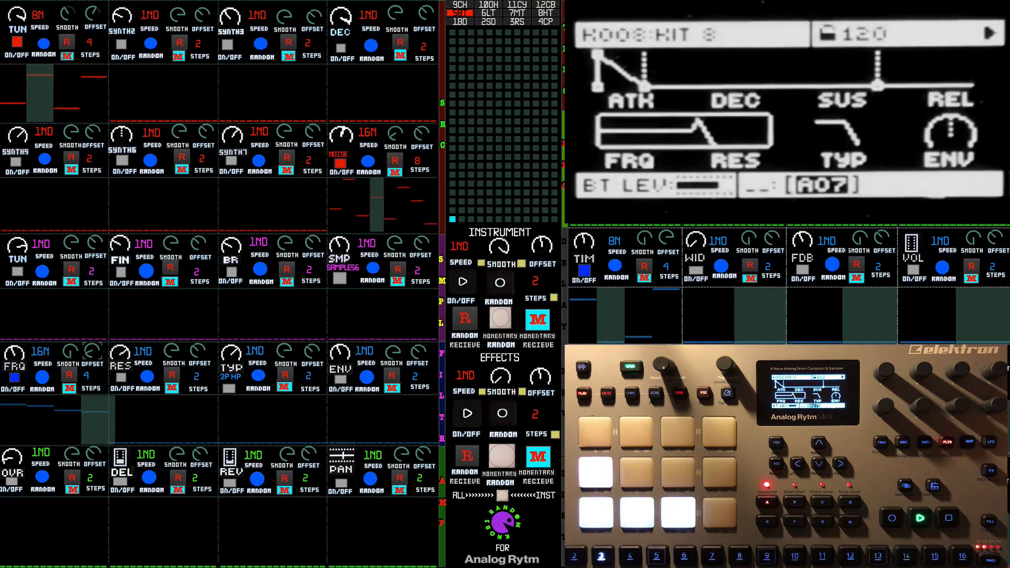
pyautogui.moveTo(145, 371)
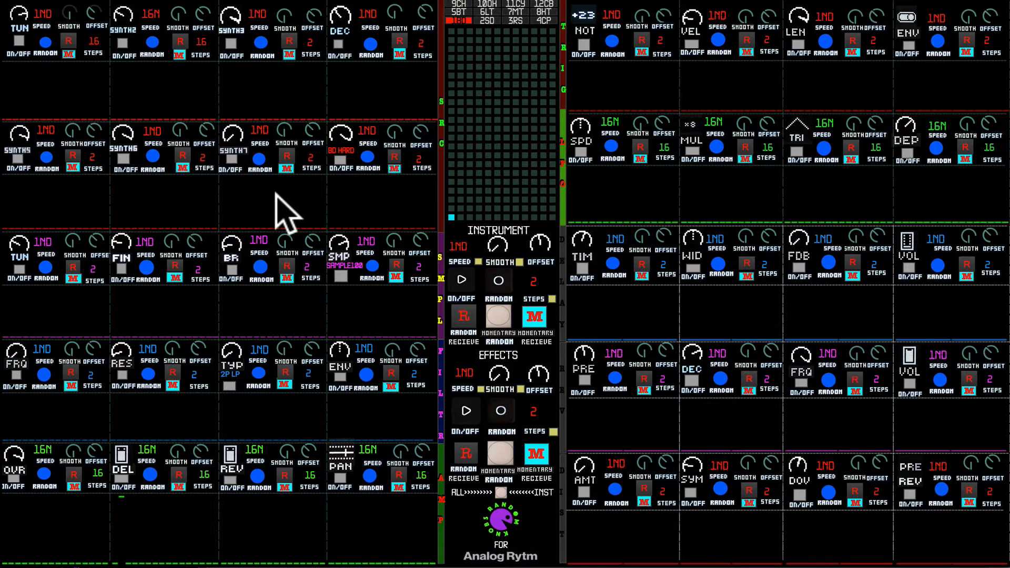
pyautogui.moveTo(115, 112)
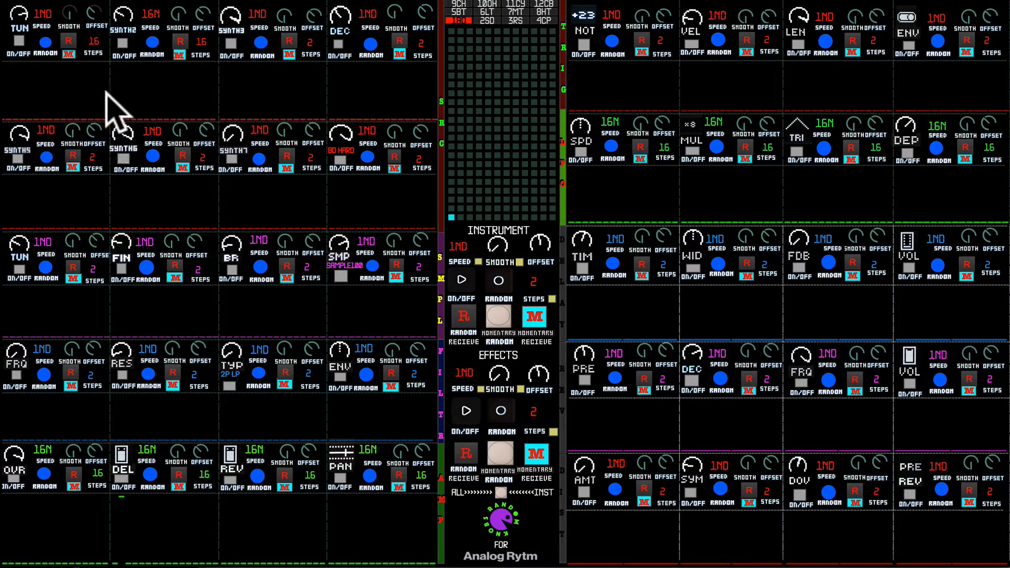
pyautogui.moveTo(198, 89)
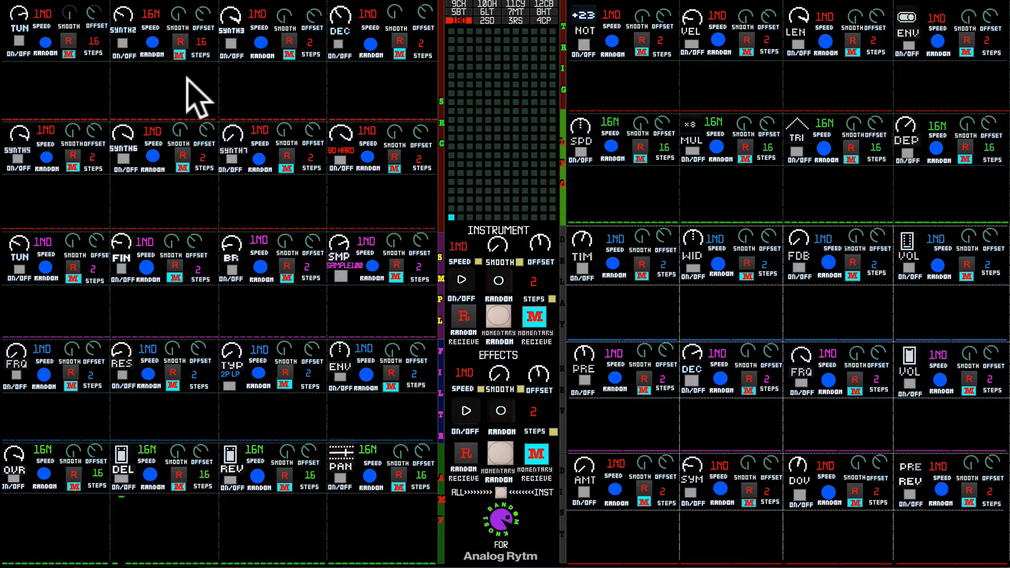
pyautogui.moveTo(619, 29)
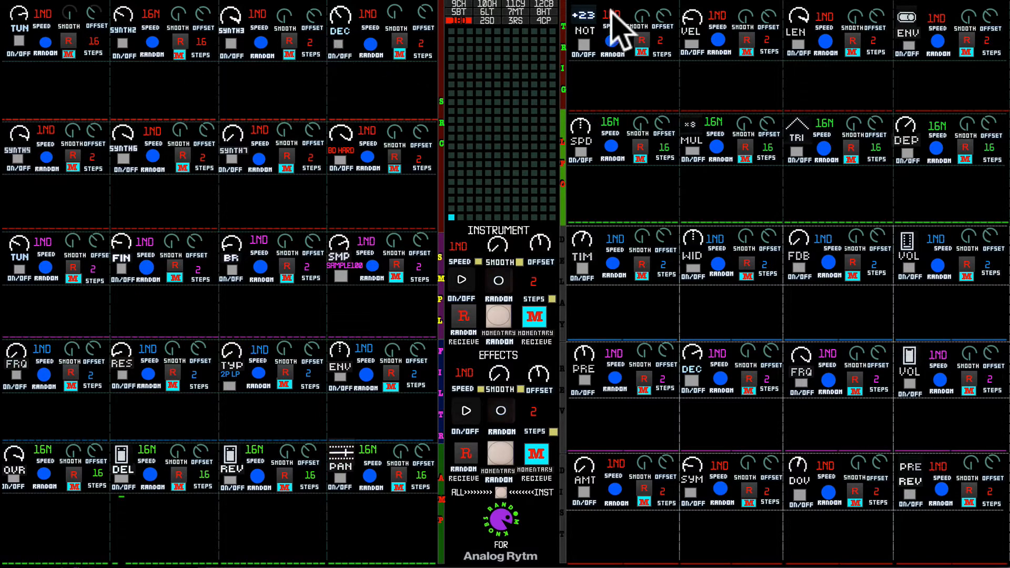
pyautogui.moveTo(354, 161)
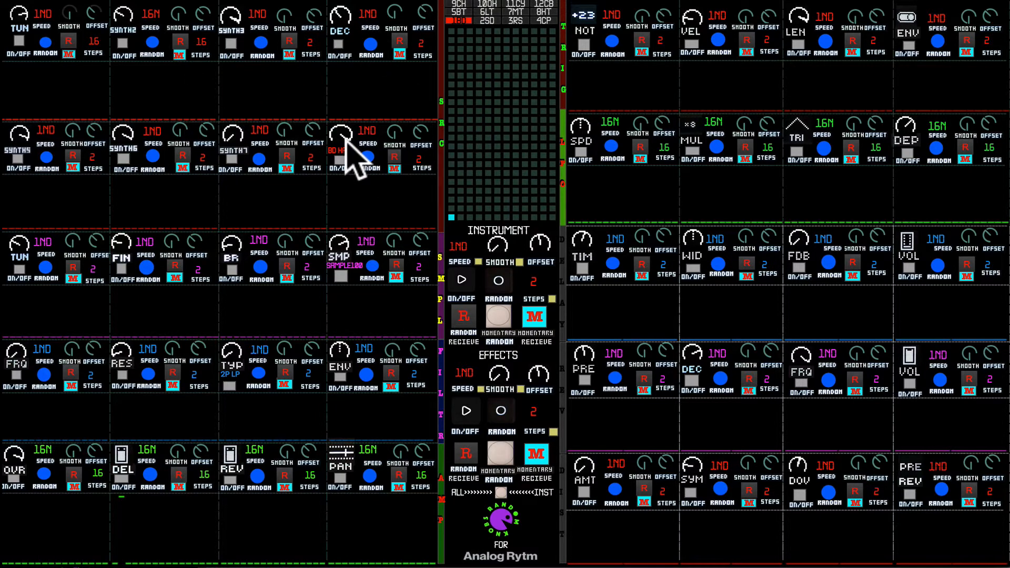
pyautogui.moveTo(430, 87)
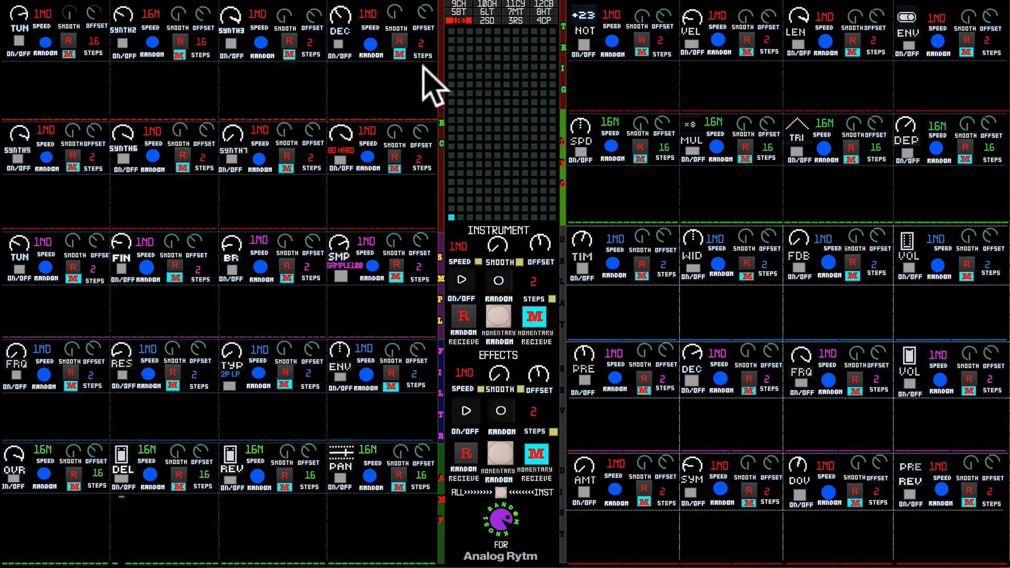
pyautogui.moveTo(496, 45)
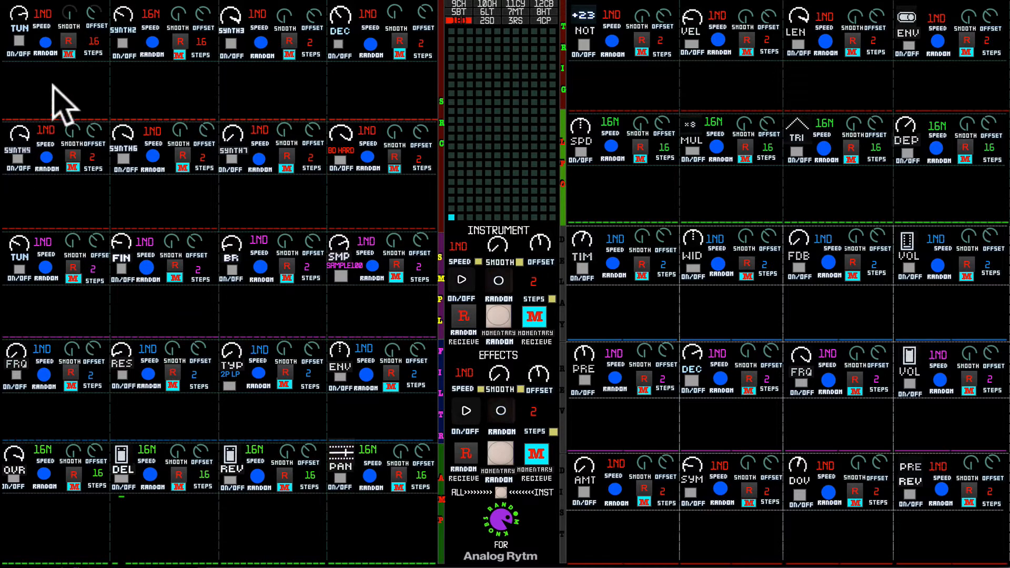
pyautogui.moveTo(97, 77)
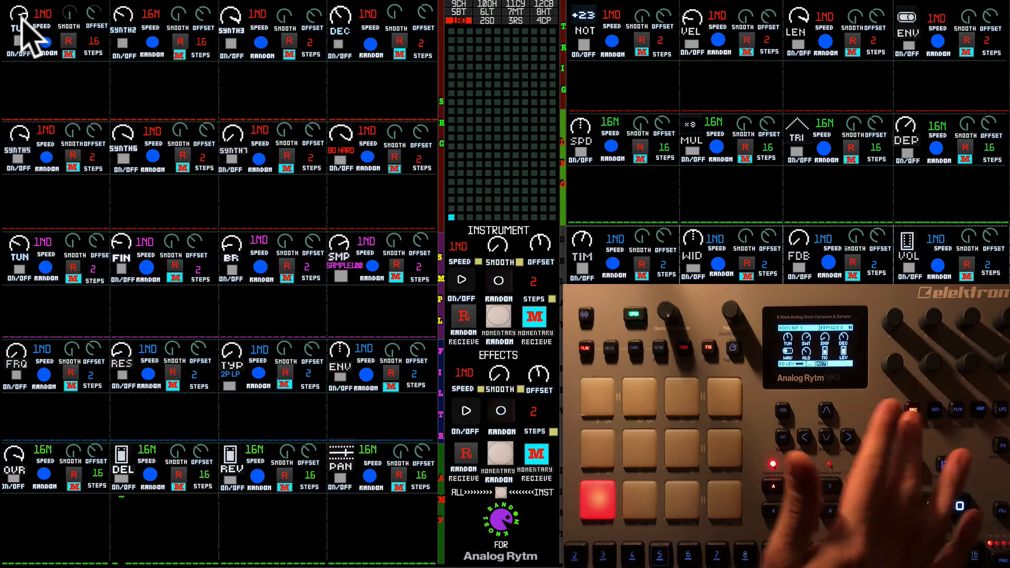
pyautogui.moveTo(451, 110)
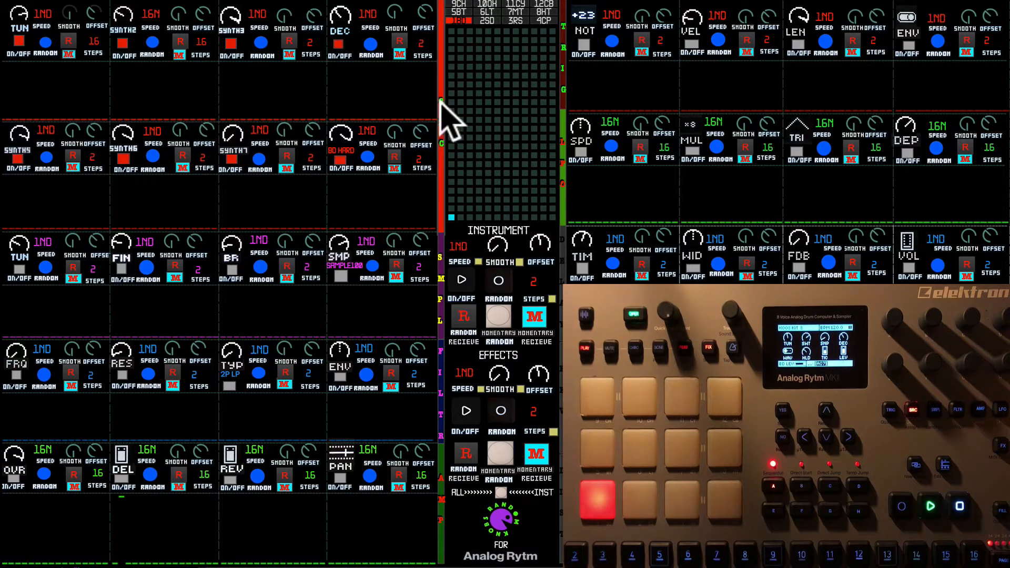
pyautogui.moveTo(335, 97)
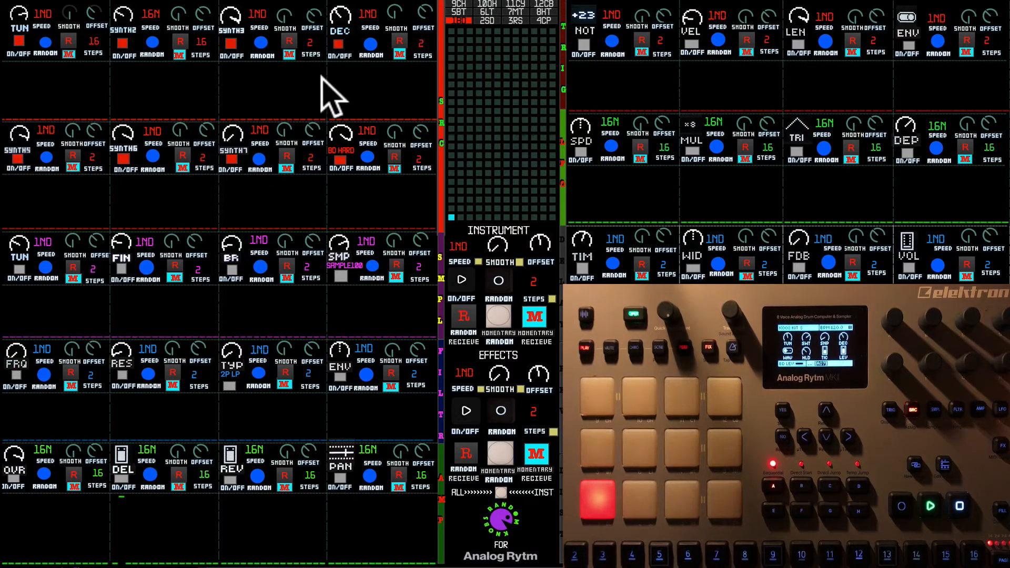
pyautogui.moveTo(451, 113)
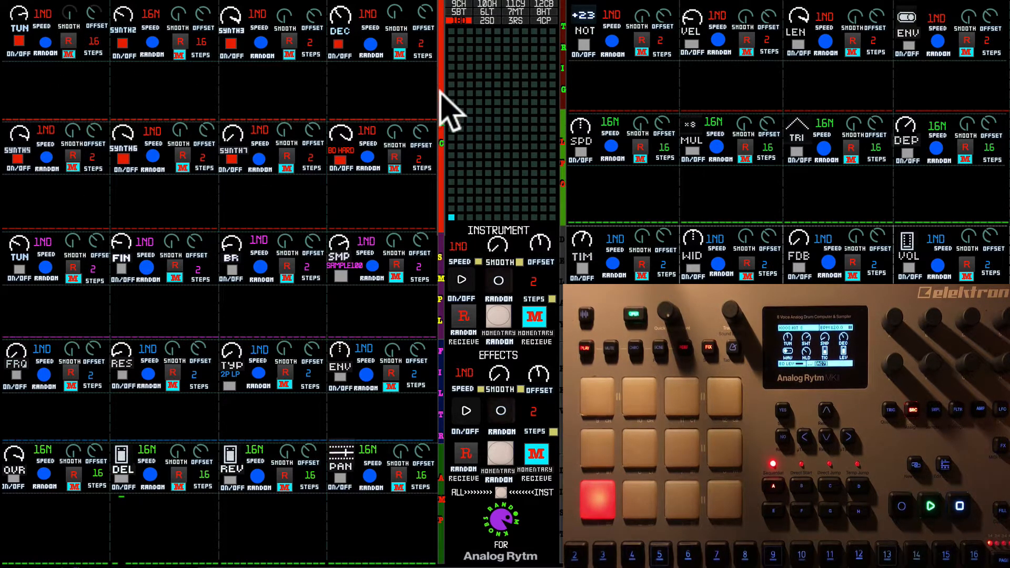
pyautogui.moveTo(444, 206)
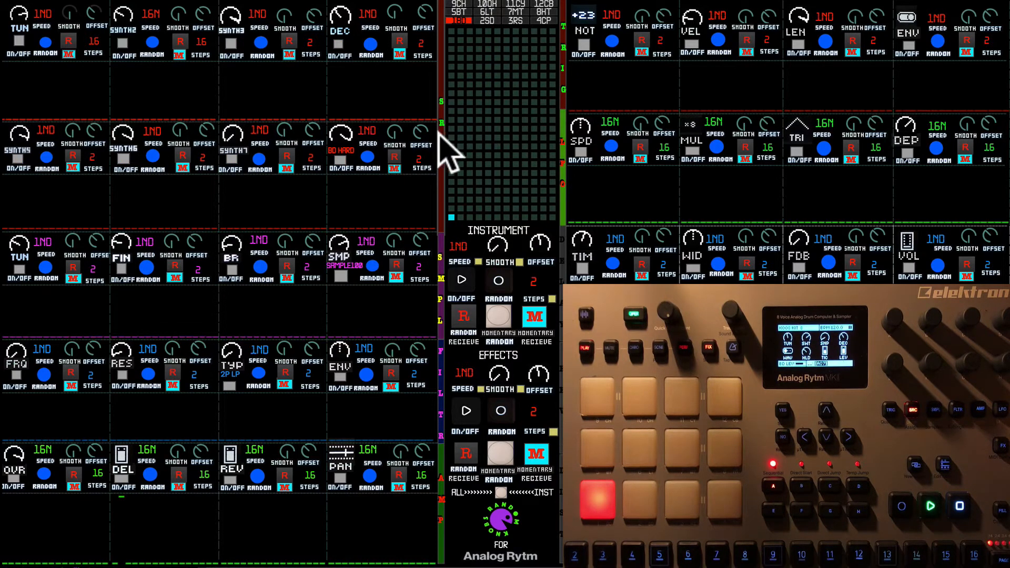
pyautogui.moveTo(443, 284)
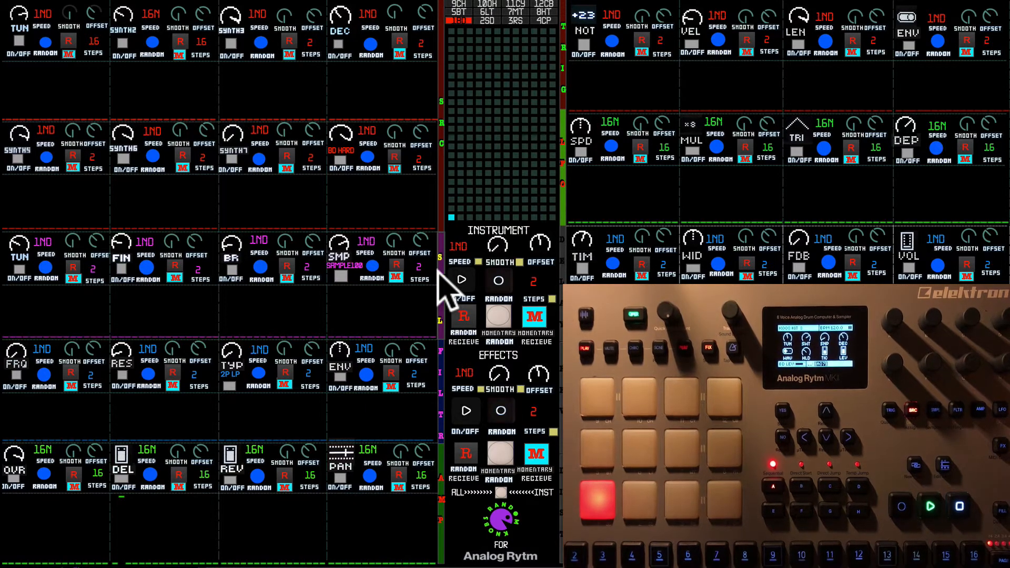
pyautogui.moveTo(283, 97)
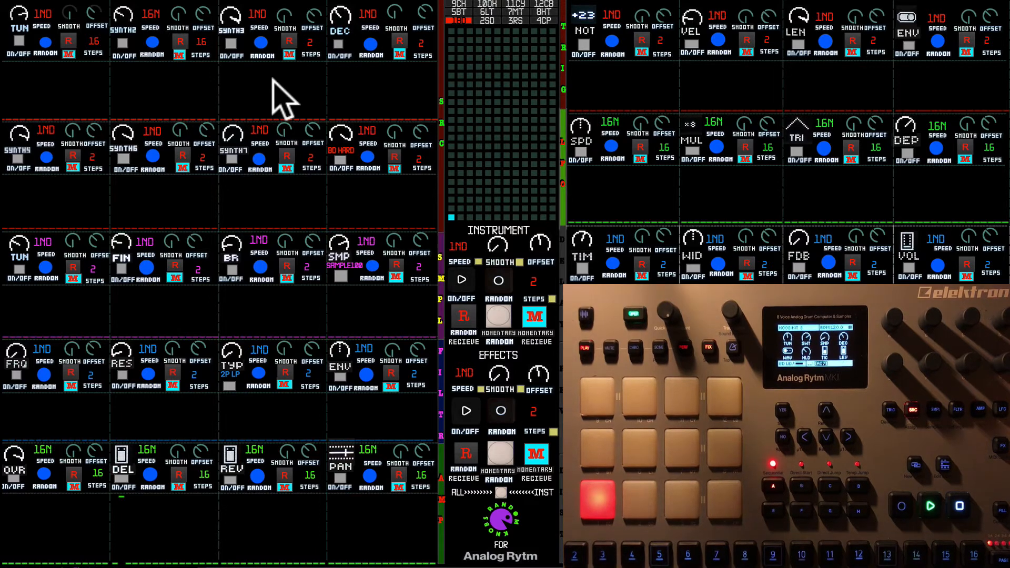
pyautogui.moveTo(48, 94)
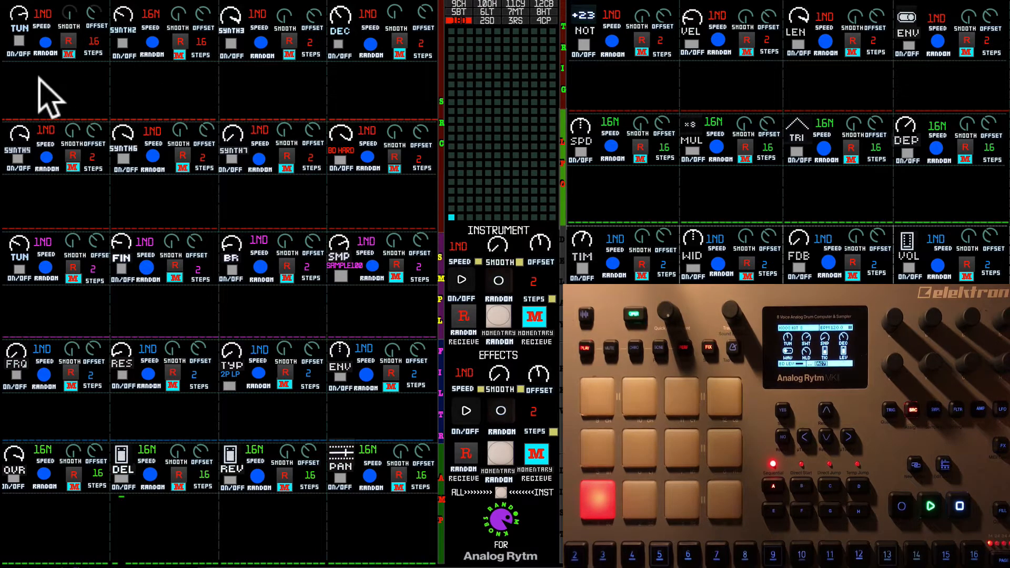
pyautogui.moveTo(12, 84)
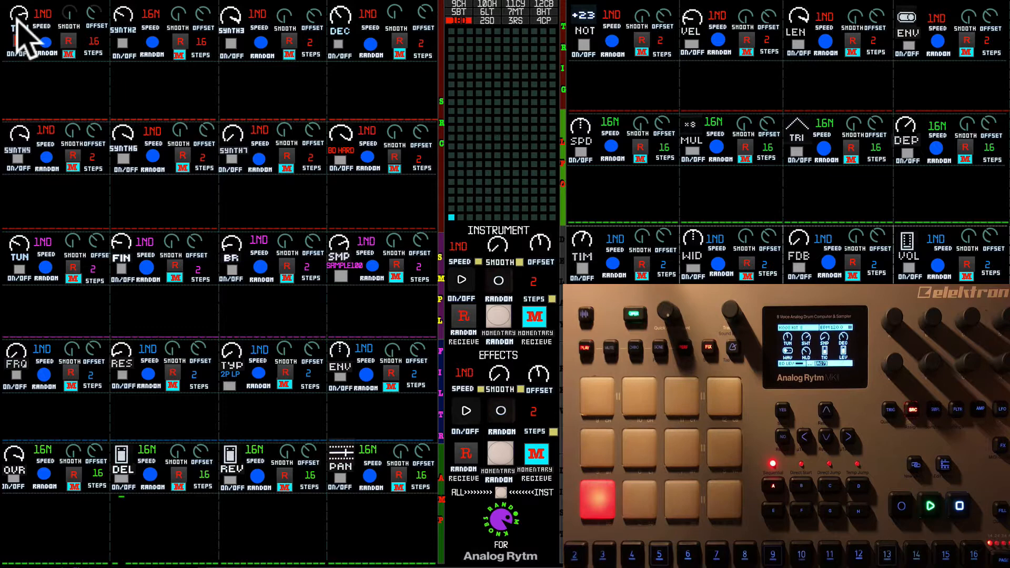
# Switch on the TUN module's randomiser at 16N speed over 8 steps
pyautogui.click(19, 40)
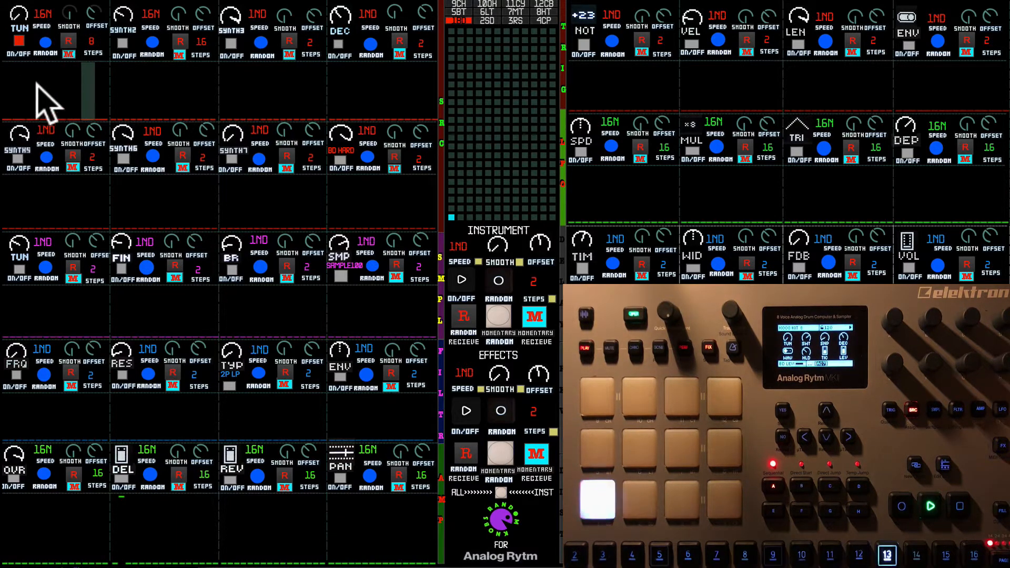
pyautogui.moveTo(97, 97)
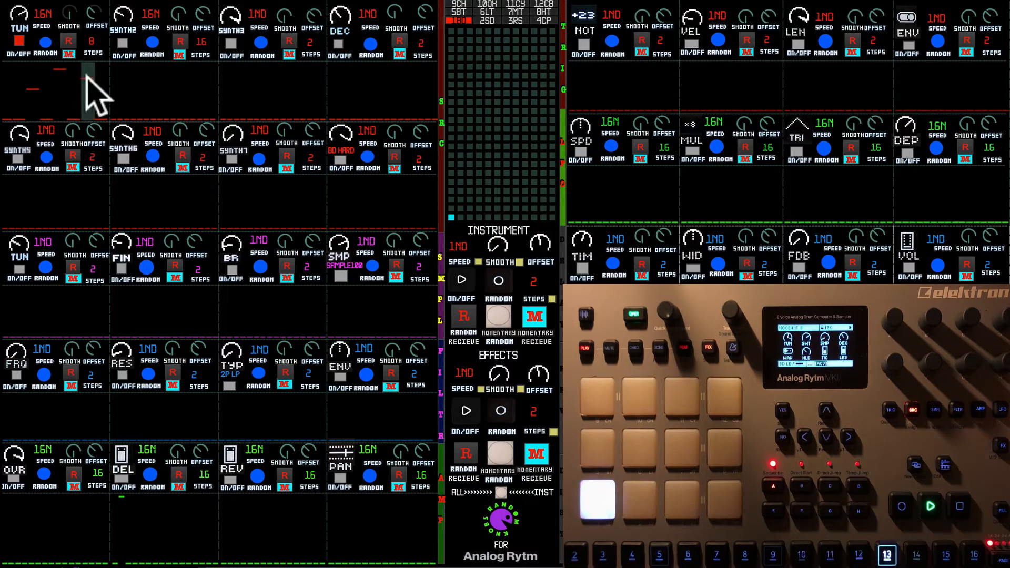
pyautogui.moveTo(26, 89)
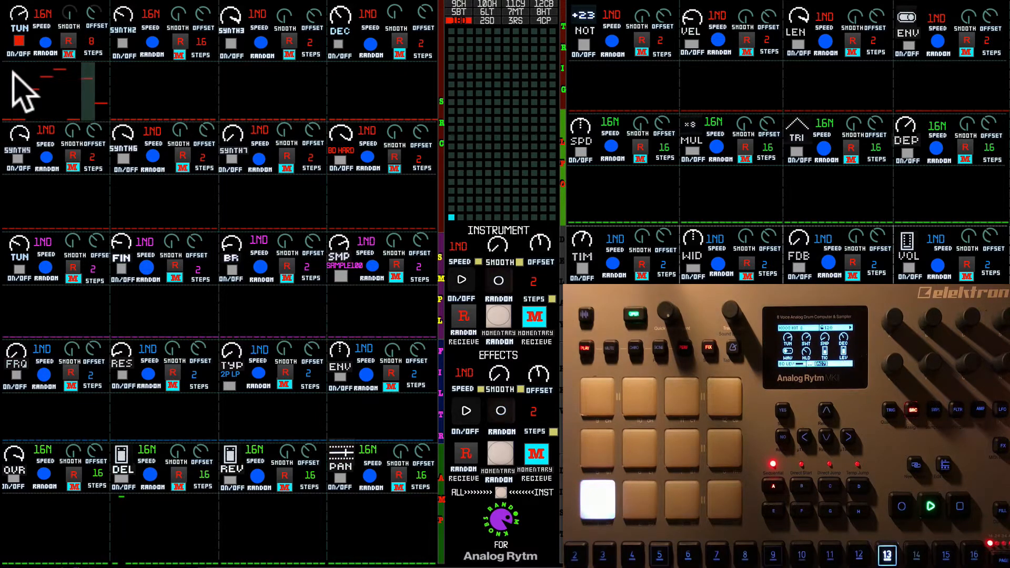
pyautogui.moveTo(38, 97)
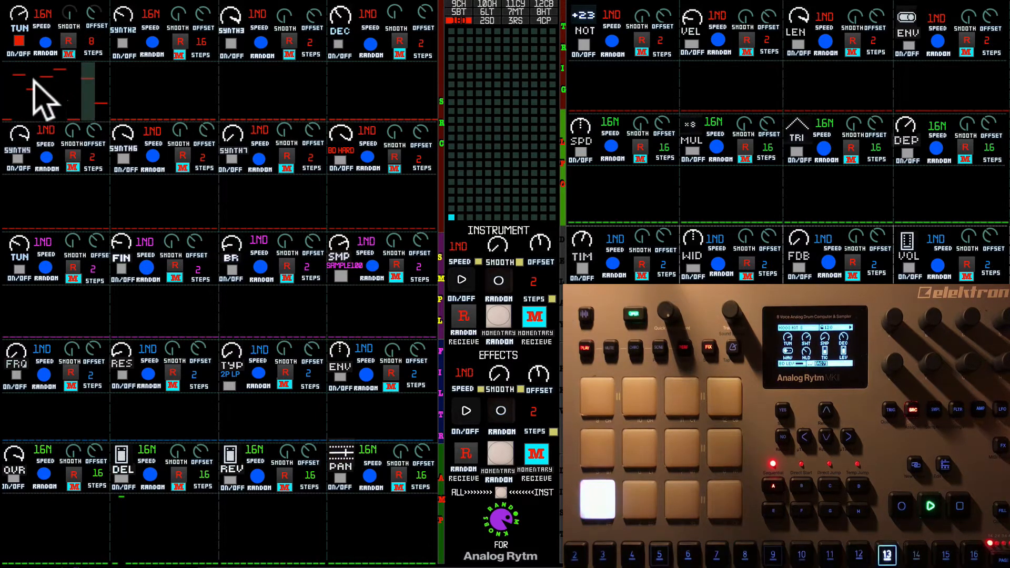
pyautogui.moveTo(58, 106)
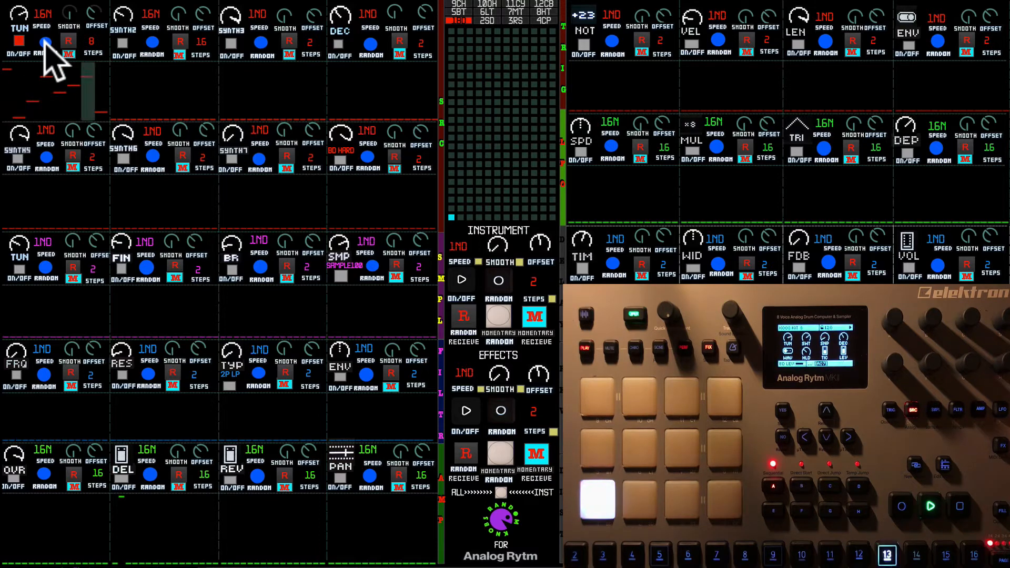
# Trigger the TUN RANDOM button twice for two new random tuning values
pyautogui.click(658, 554)
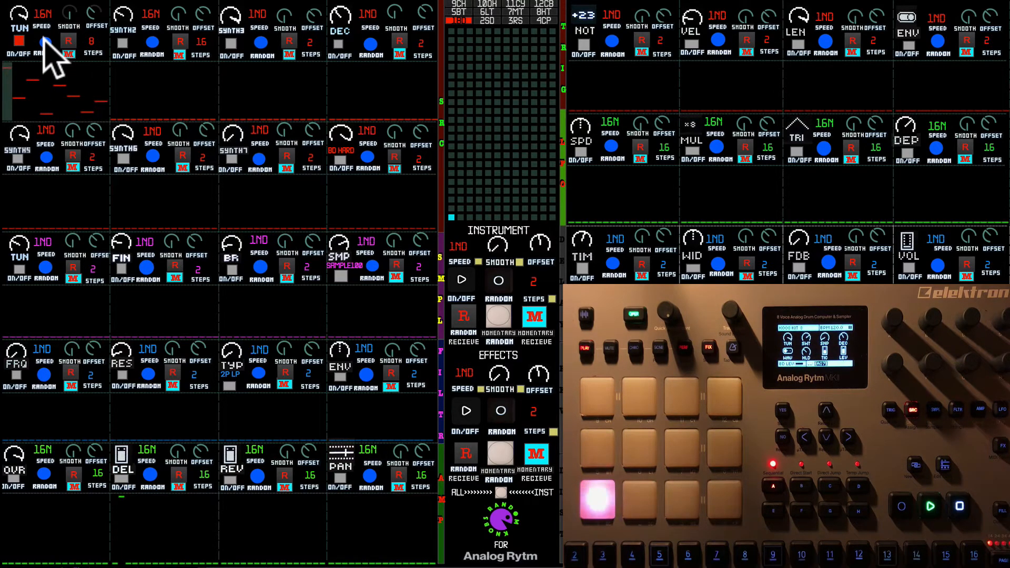
pyautogui.click(597, 502)
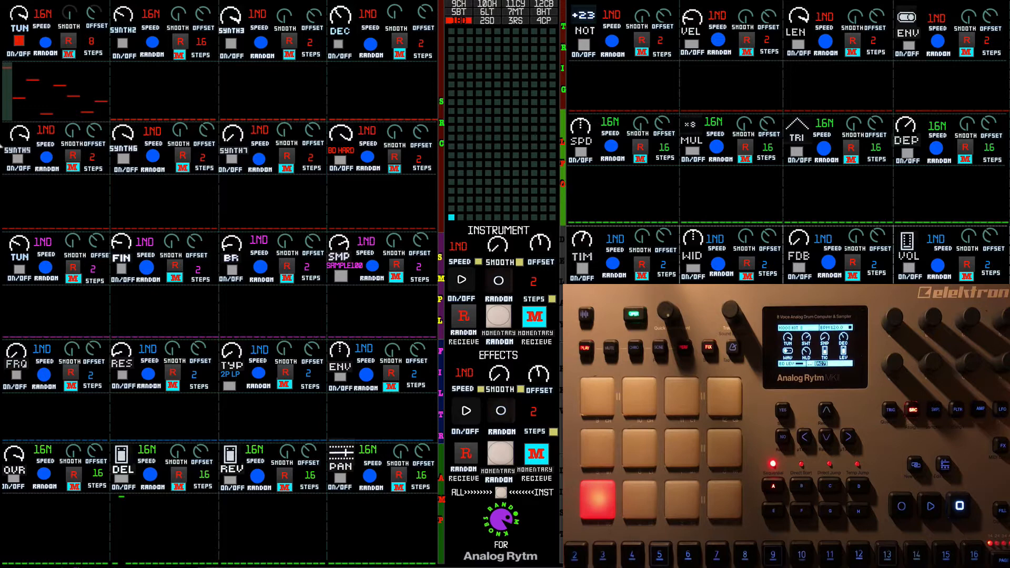
pyautogui.moveTo(16, 13)
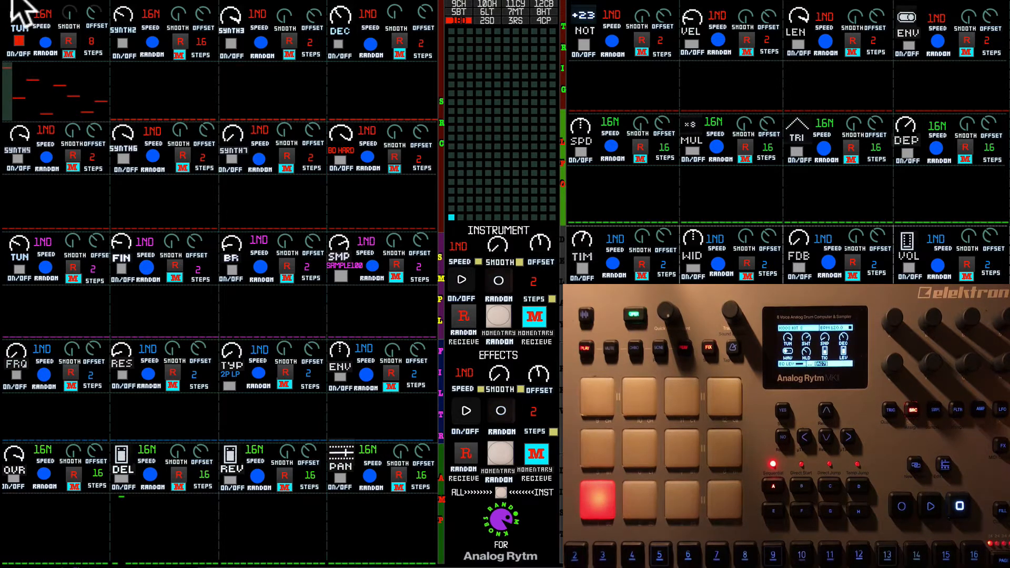
pyautogui.moveTo(84, 32)
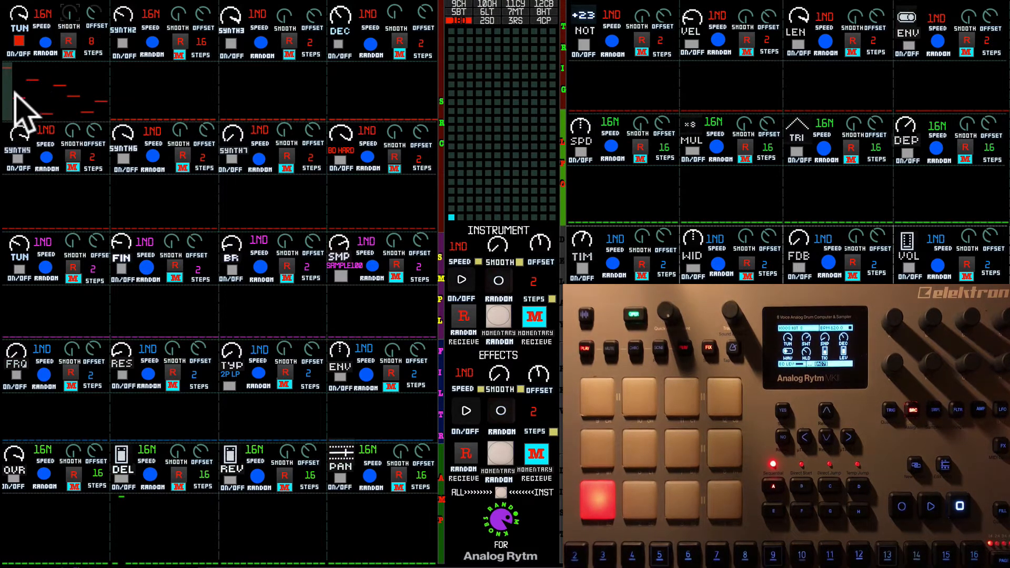
pyautogui.moveTo(42, 90)
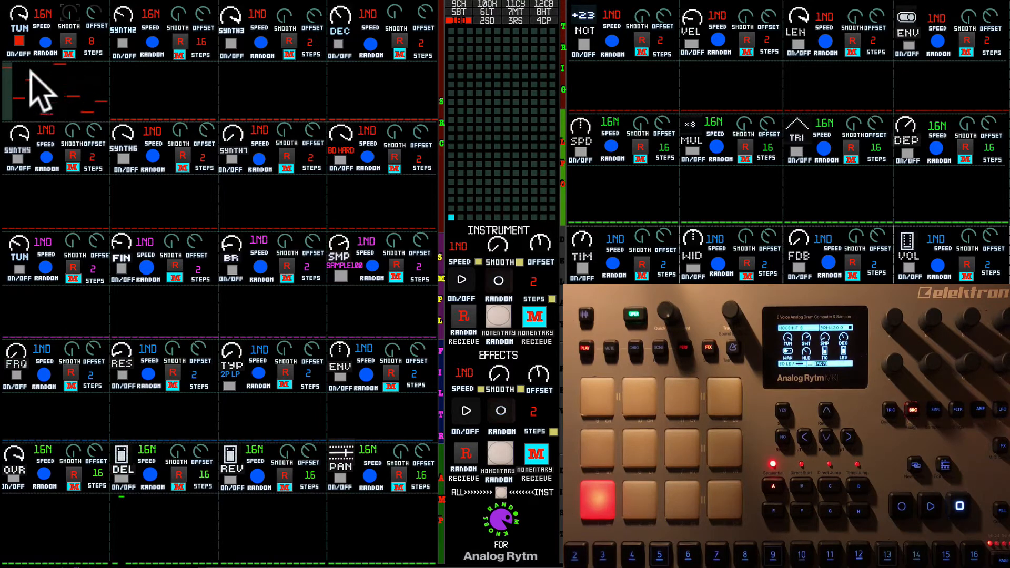
pyautogui.moveTo(23, 116)
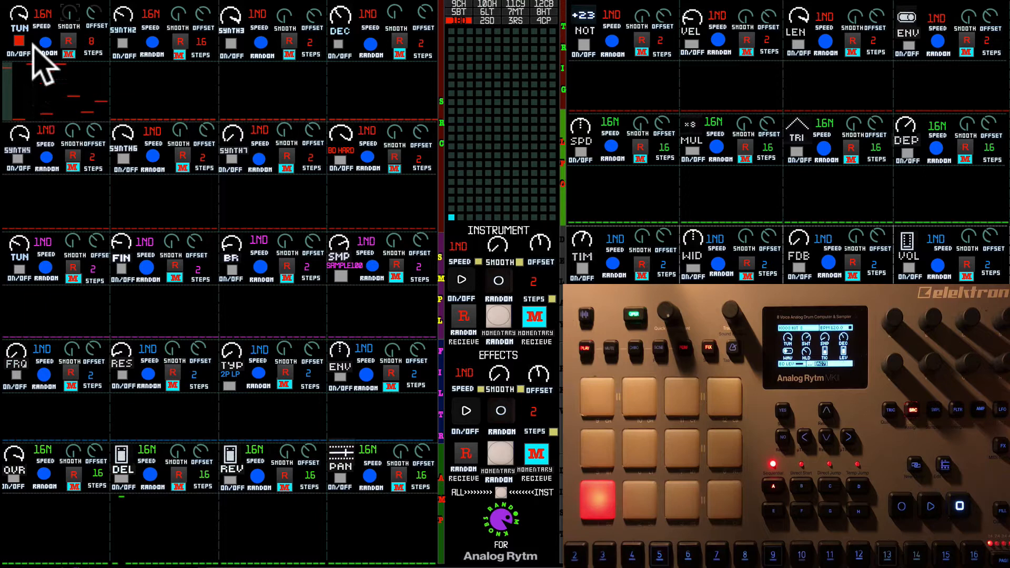
pyautogui.moveTo(77, 142)
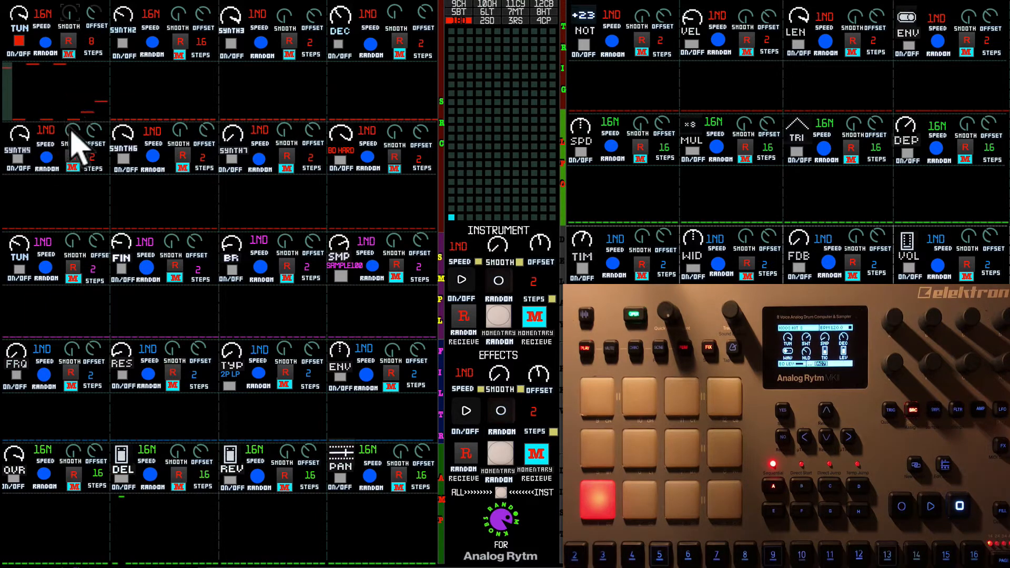
pyautogui.moveTo(107, 180)
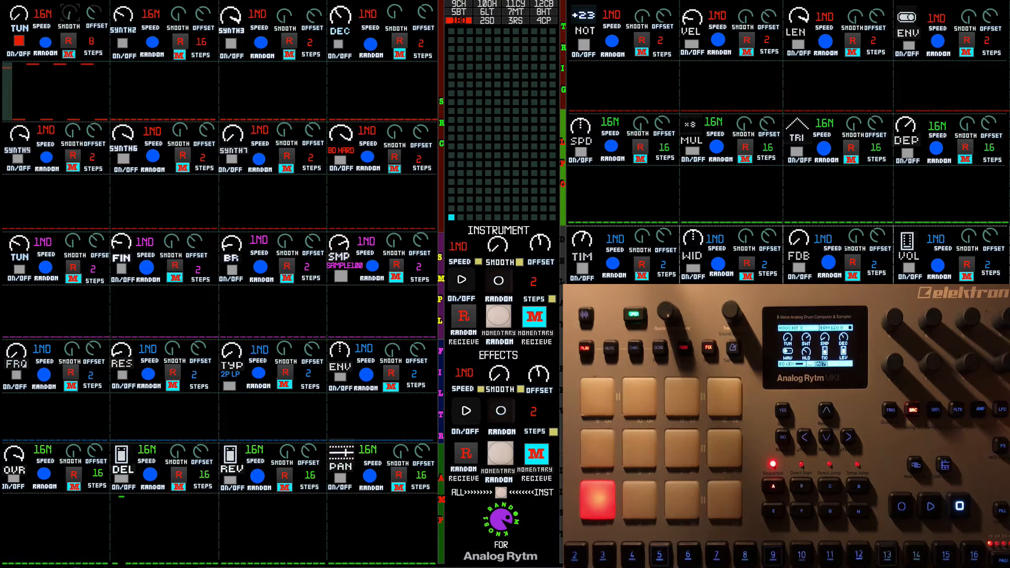
pyautogui.moveTo(77, 26)
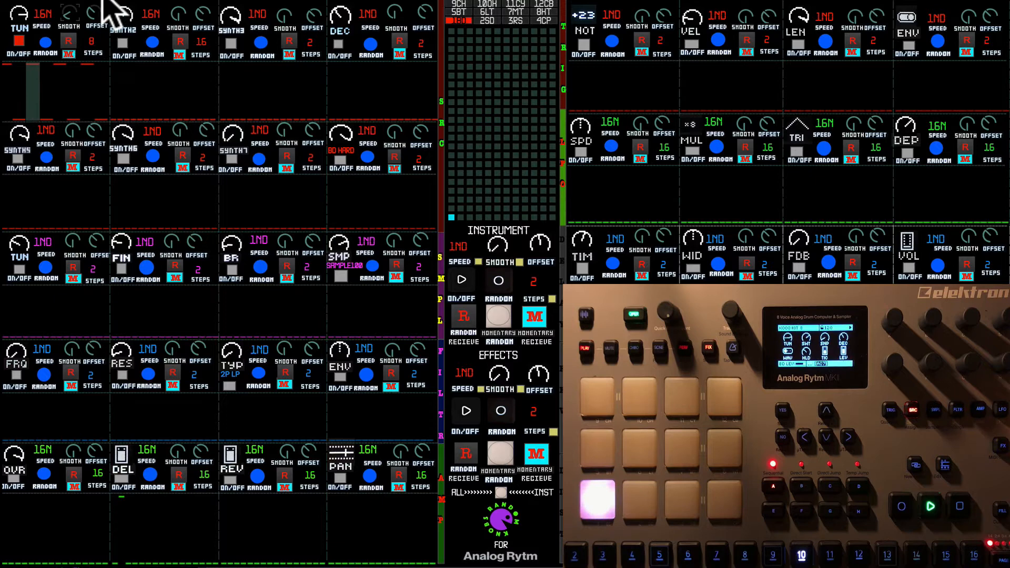
pyautogui.moveTo(74, 26)
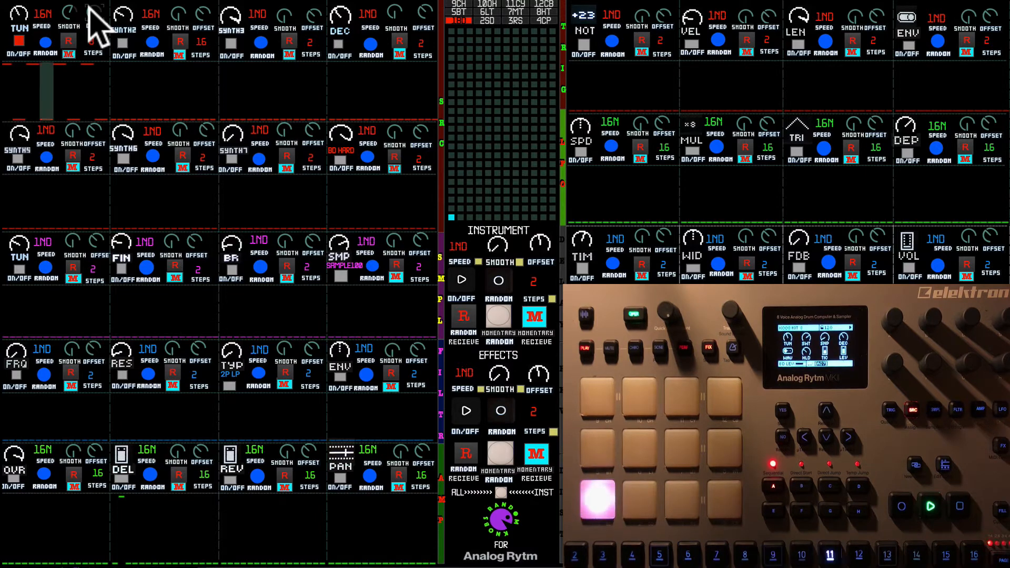
pyautogui.click(95, 32)
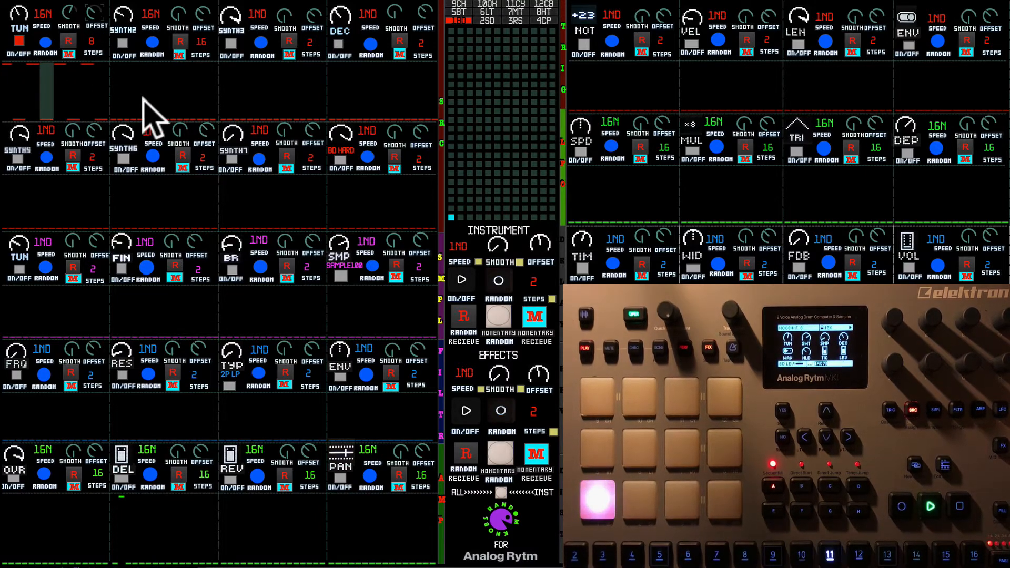
pyautogui.click(69, 45)
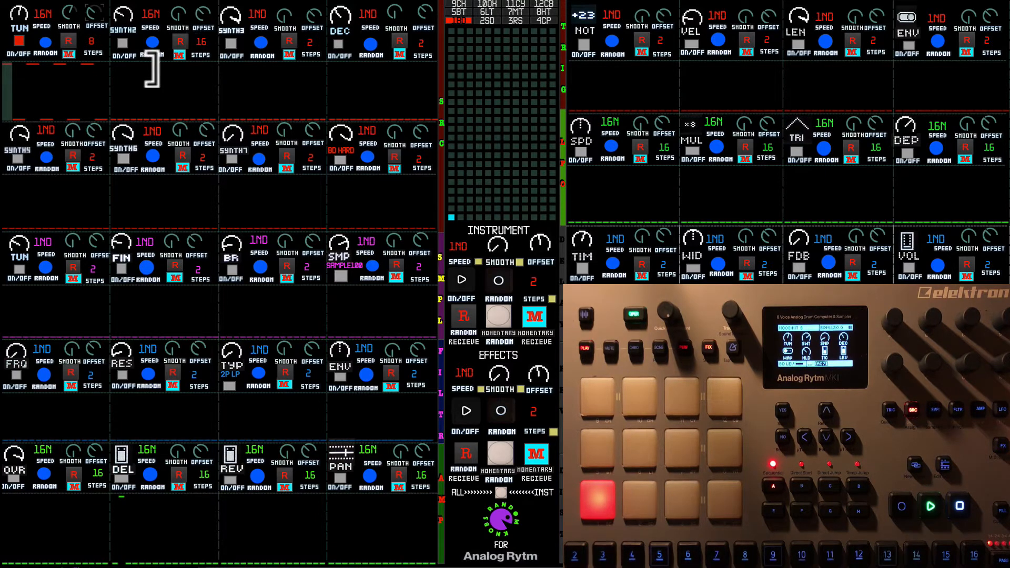
pyautogui.moveTo(58, 48)
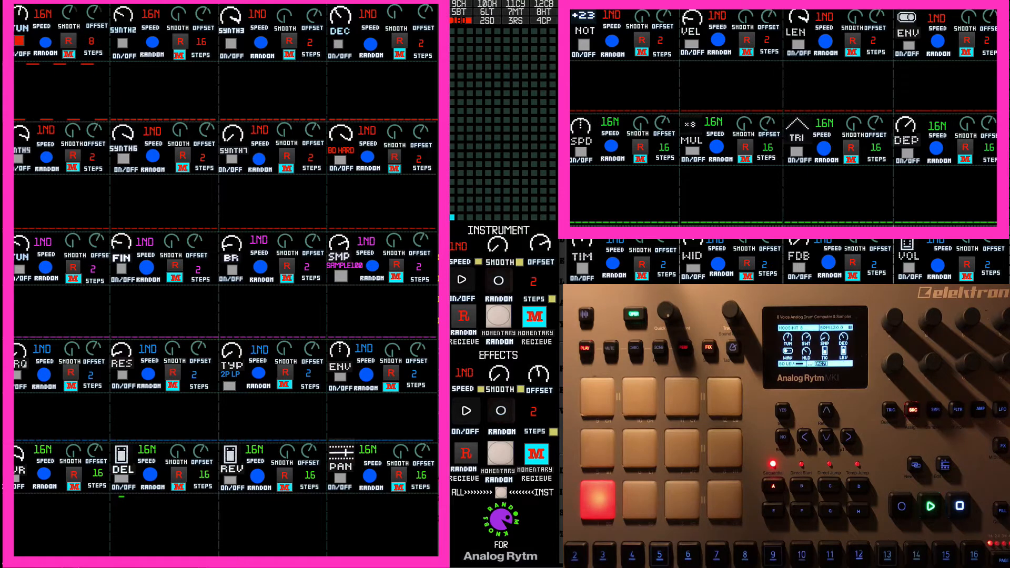
pyautogui.moveTo(258, 206)
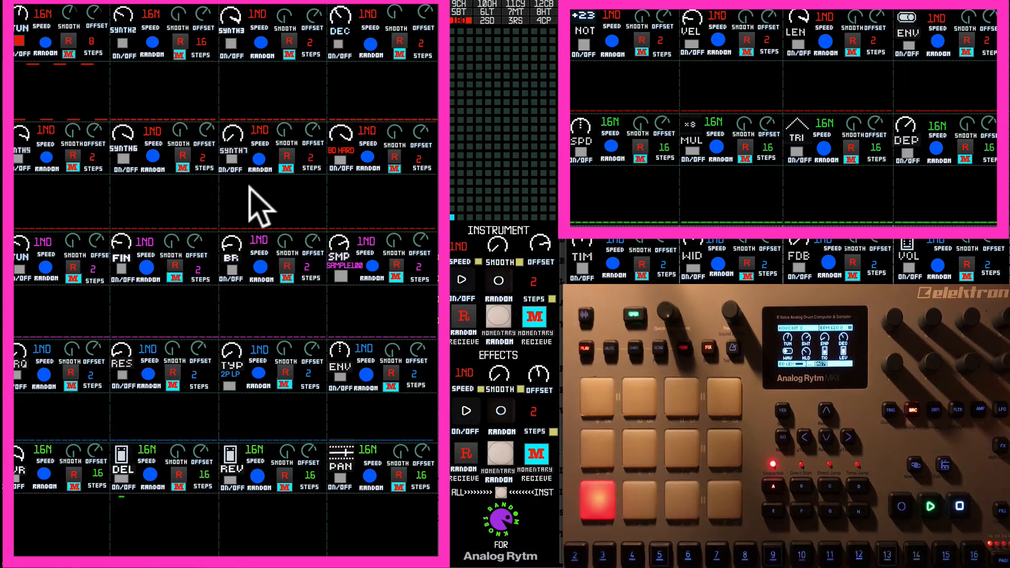
pyautogui.moveTo(499, 39)
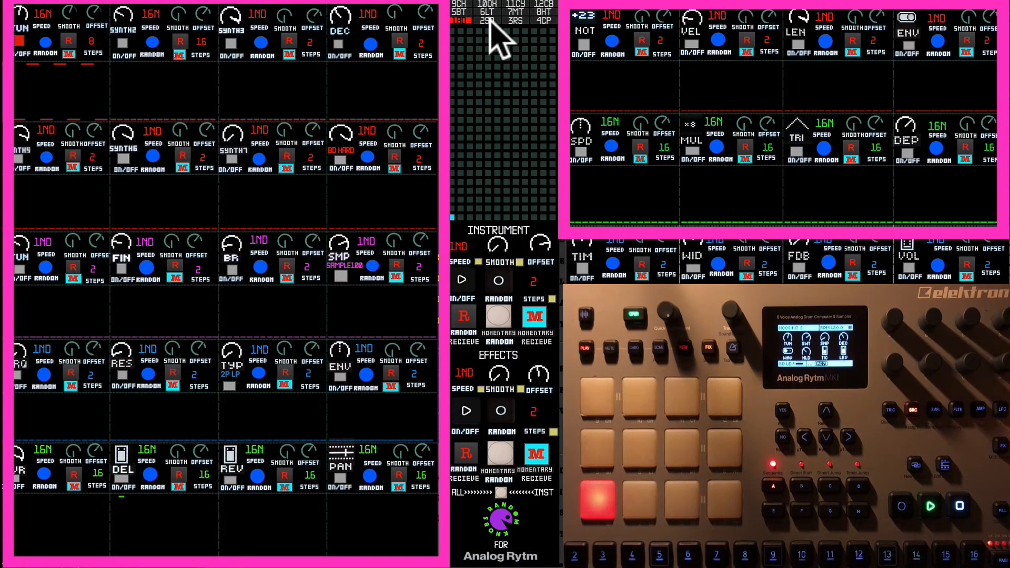
pyautogui.moveTo(505, 180)
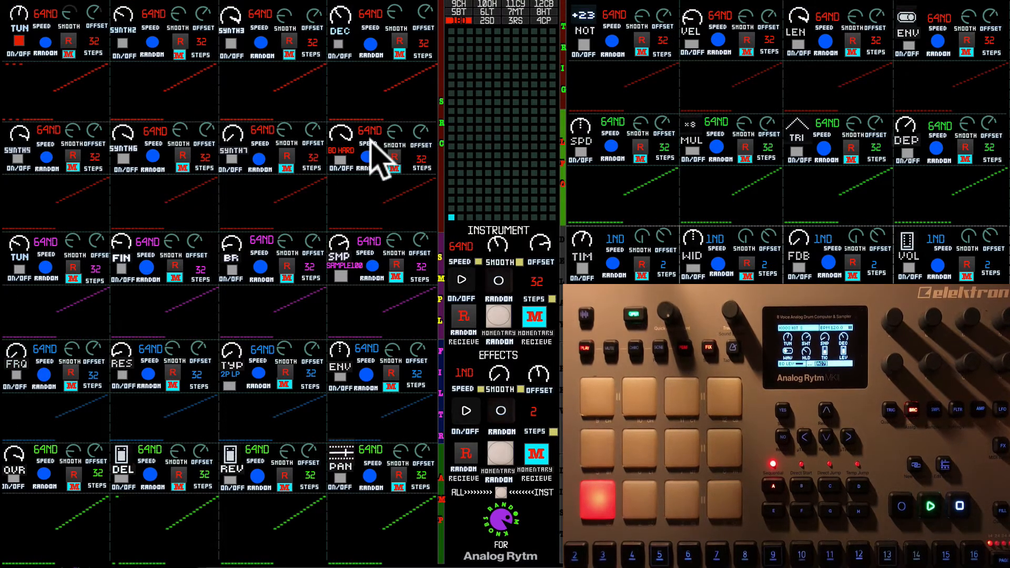
pyautogui.moveTo(448, 90)
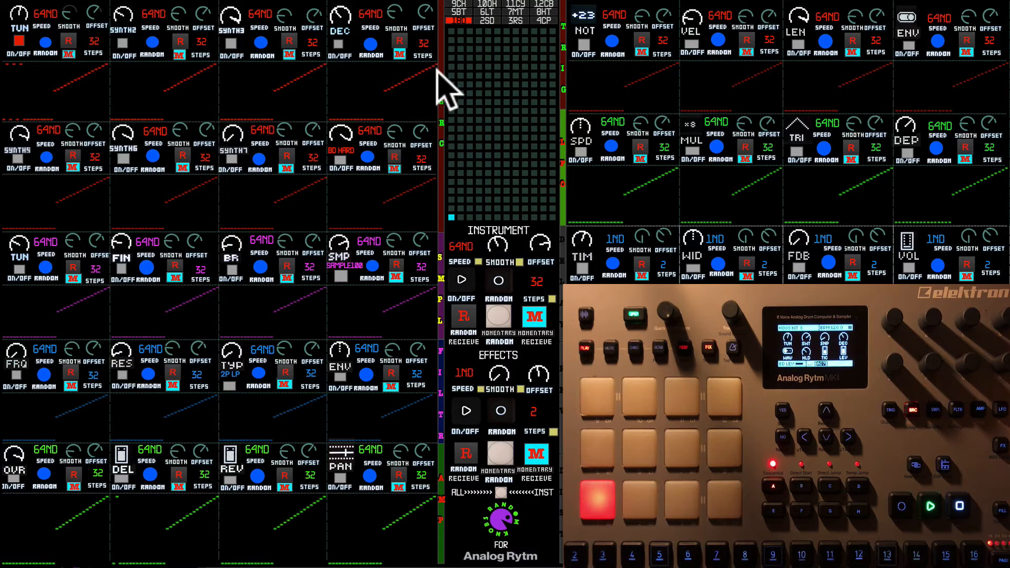
pyautogui.moveTo(570, 183)
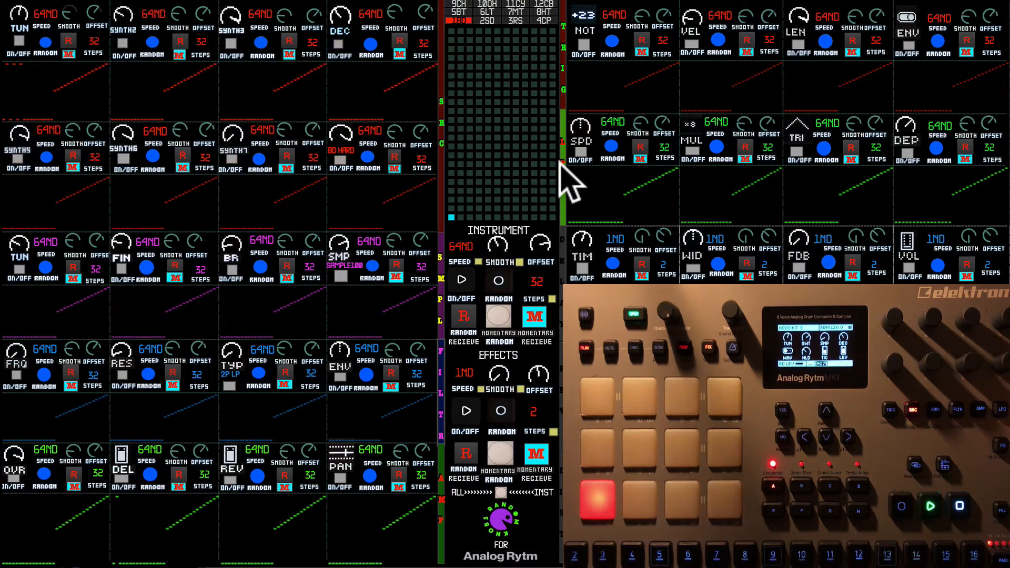
pyautogui.moveTo(477, 296)
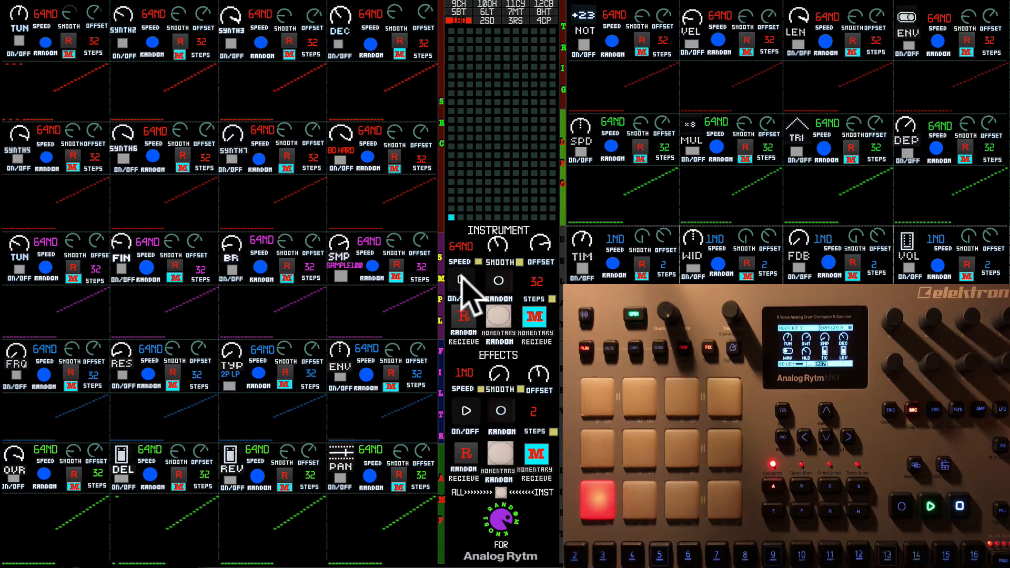
pyautogui.moveTo(509, 296)
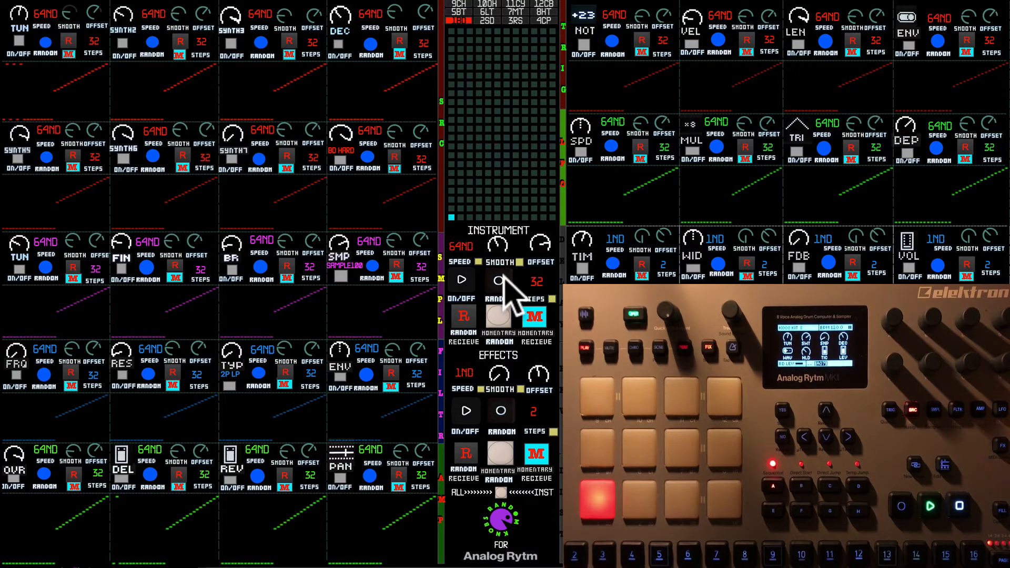
pyautogui.moveTo(419, 255)
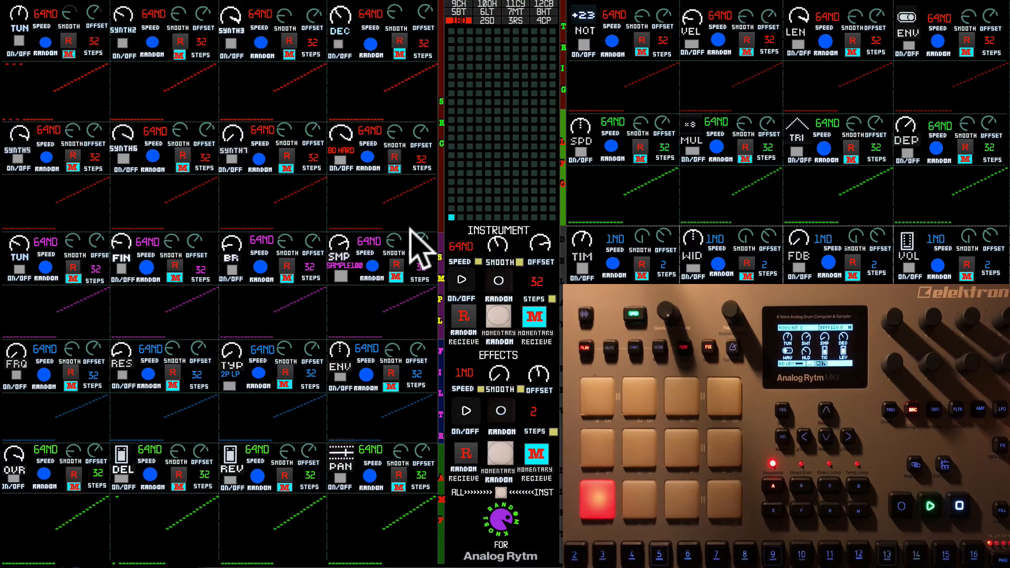
pyautogui.moveTo(374, 335)
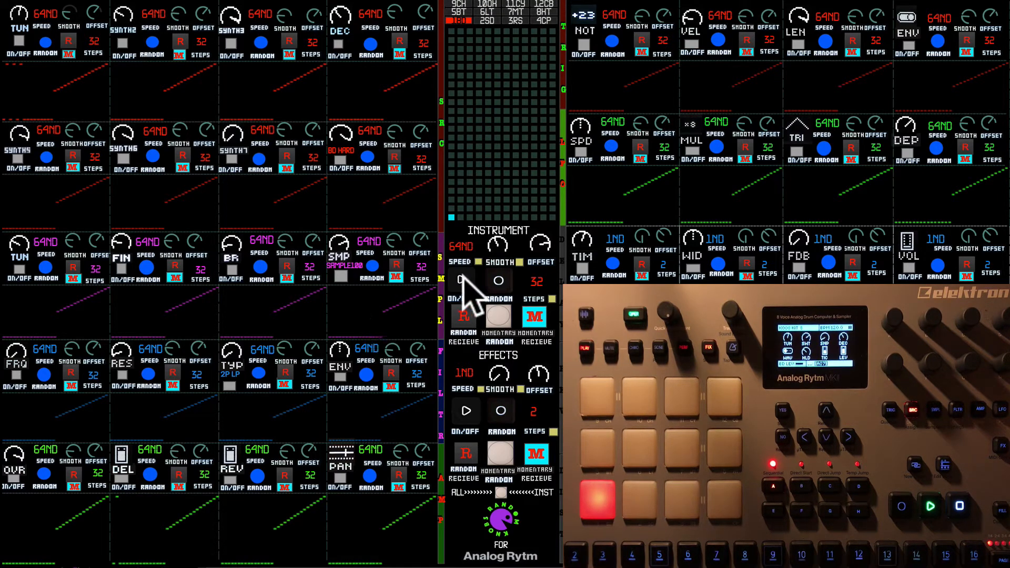
pyautogui.moveTo(412, 193)
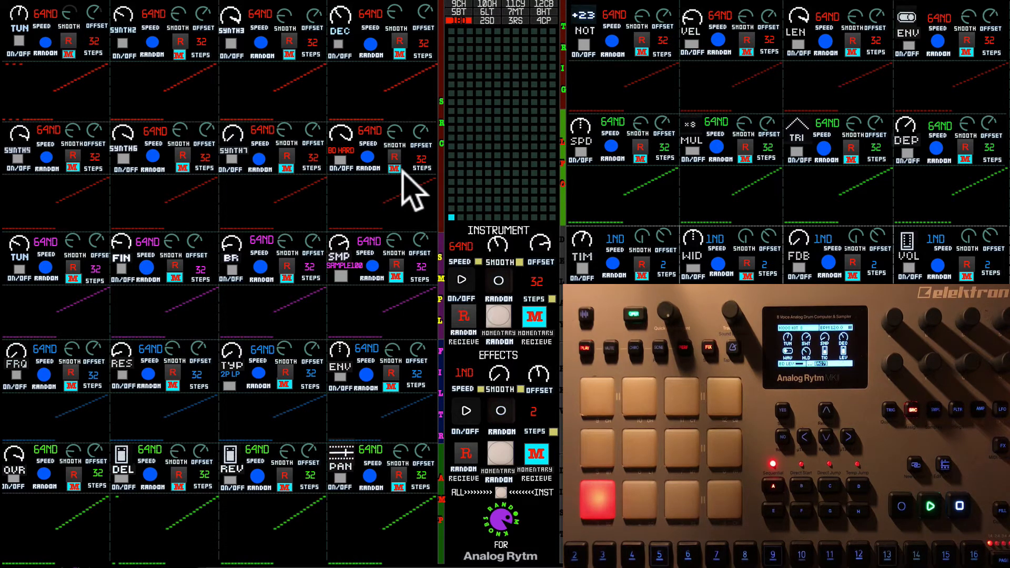
pyautogui.moveTo(402, 181)
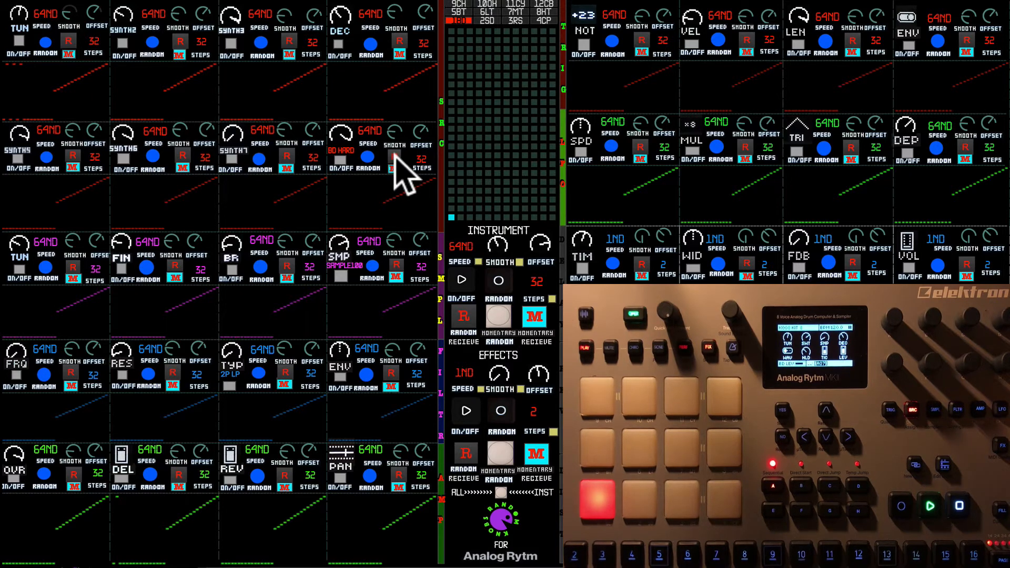
pyautogui.moveTo(119, 71)
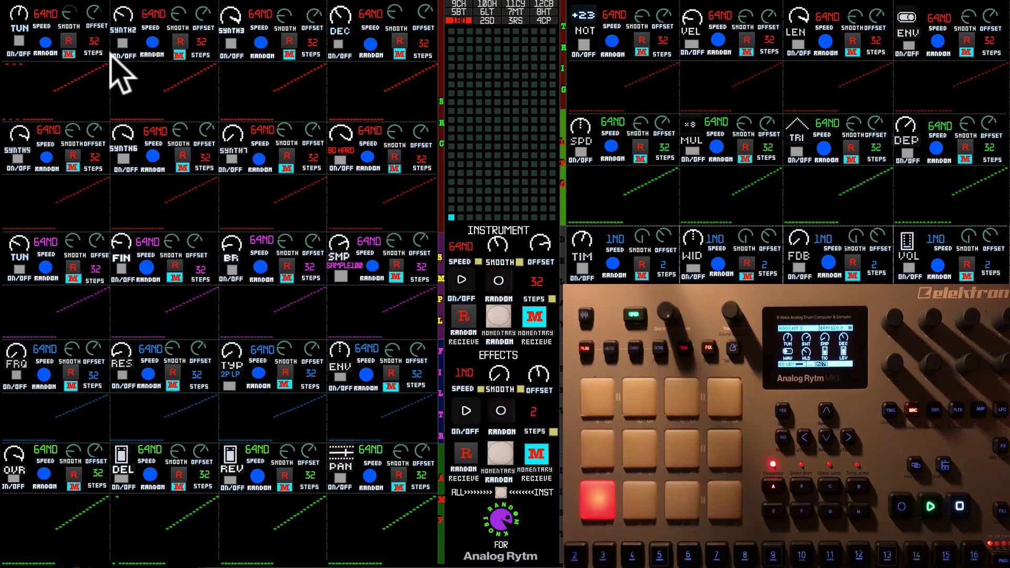
pyautogui.moveTo(71, 58)
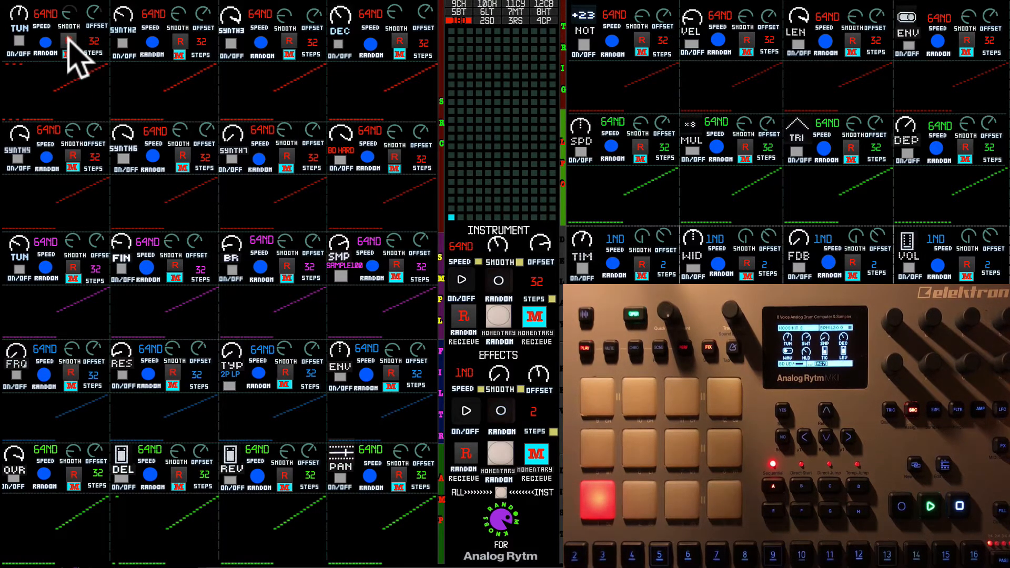
# Turn off instrument RANDOM RECIEVE, keeping the R toggles on TUN and DEC enabled
pyautogui.click(464, 316)
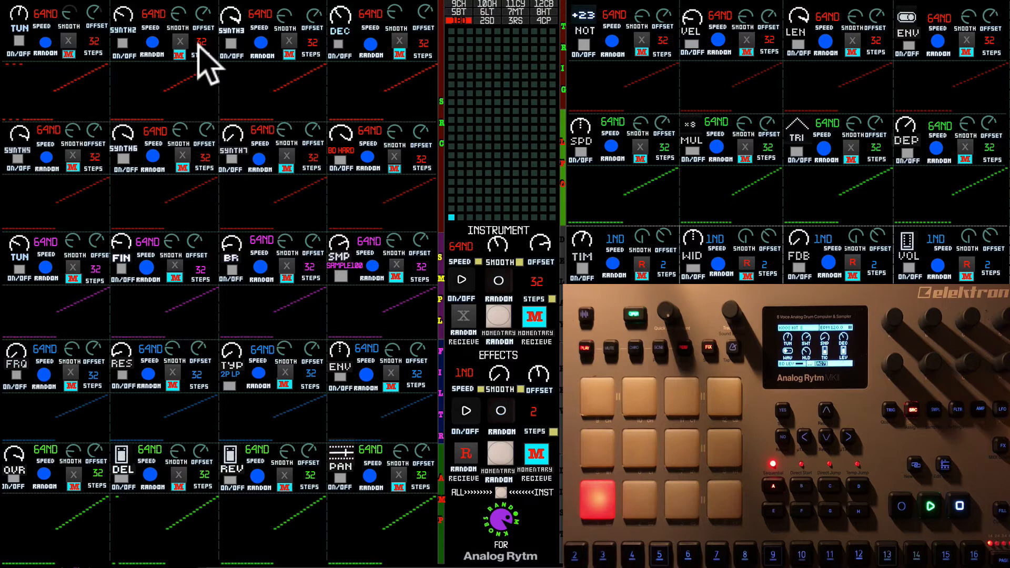
pyautogui.moveTo(77, 61)
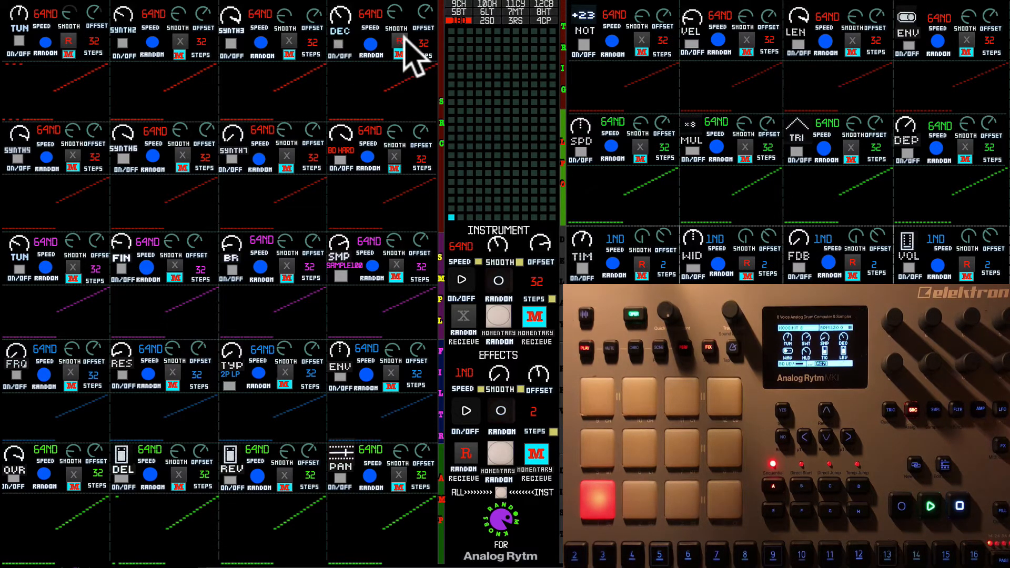
pyautogui.moveTo(116, 58)
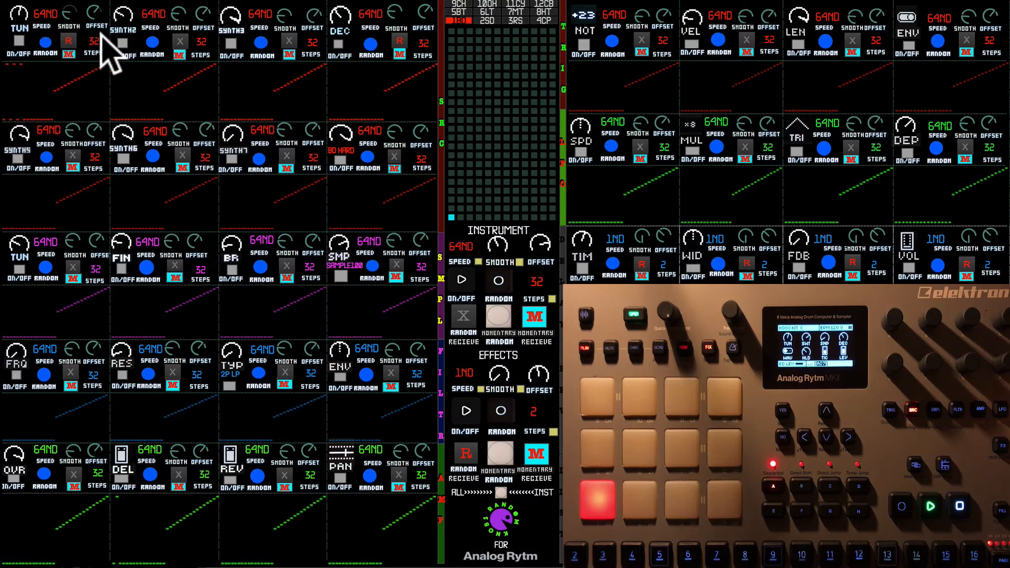
pyautogui.moveTo(515, 296)
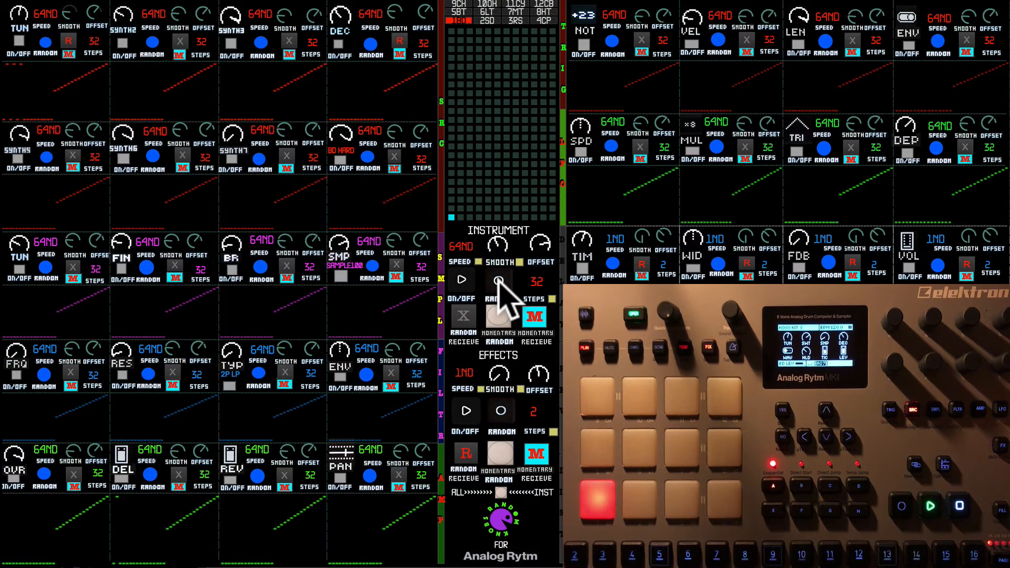
pyautogui.moveTo(38, 84)
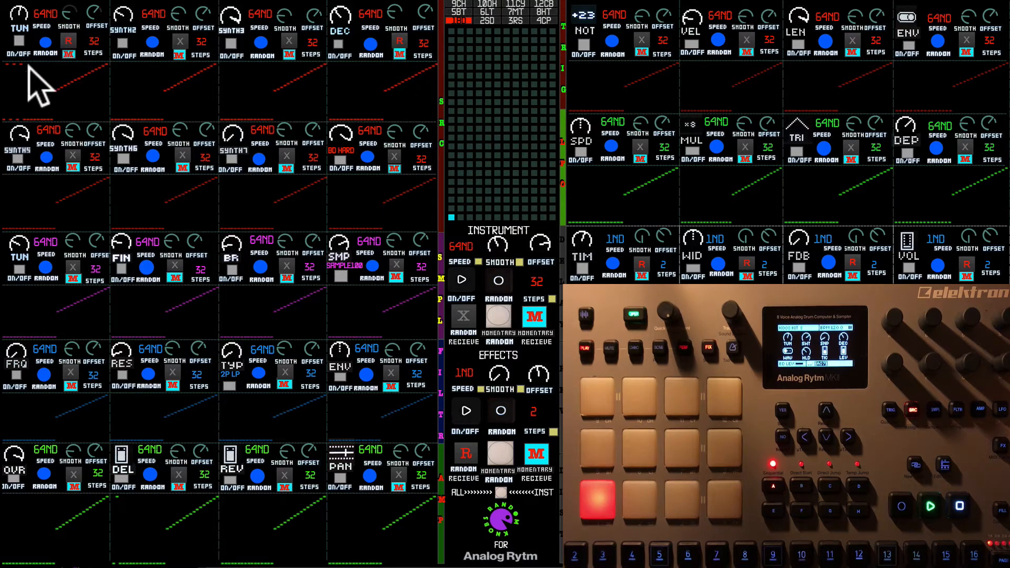
pyautogui.moveTo(509, 303)
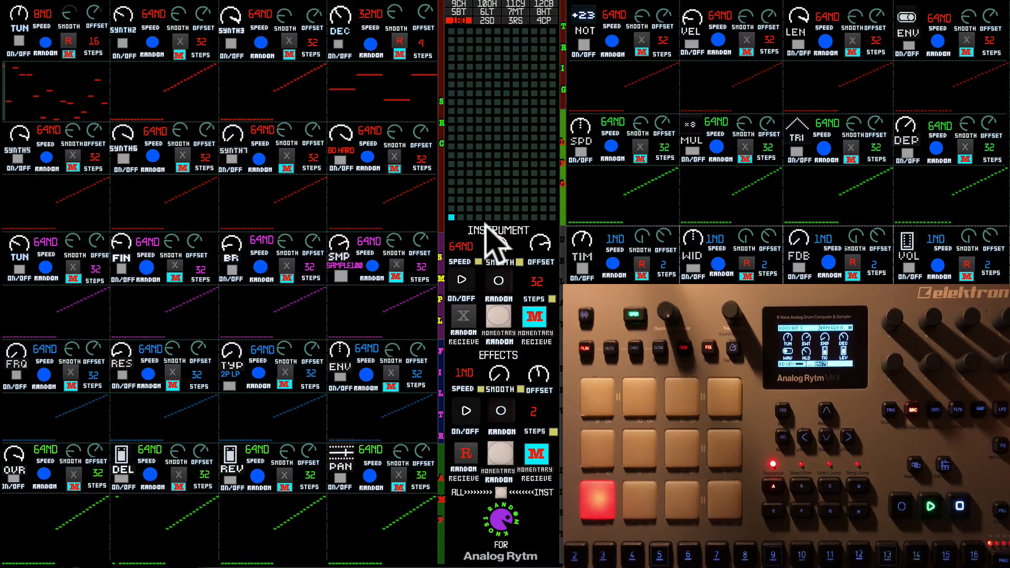
pyautogui.moveTo(470, 283)
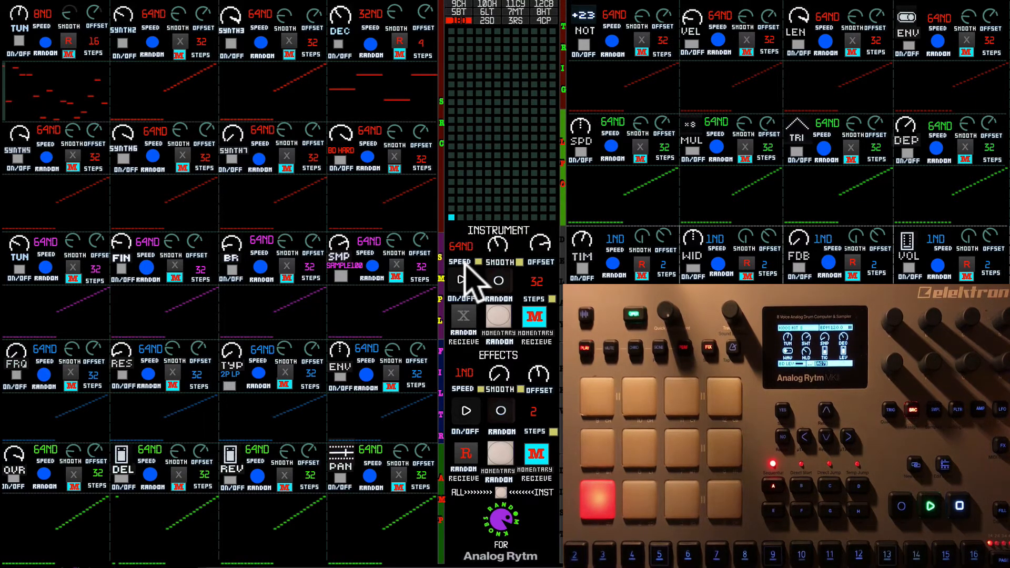
pyautogui.moveTo(83, 83)
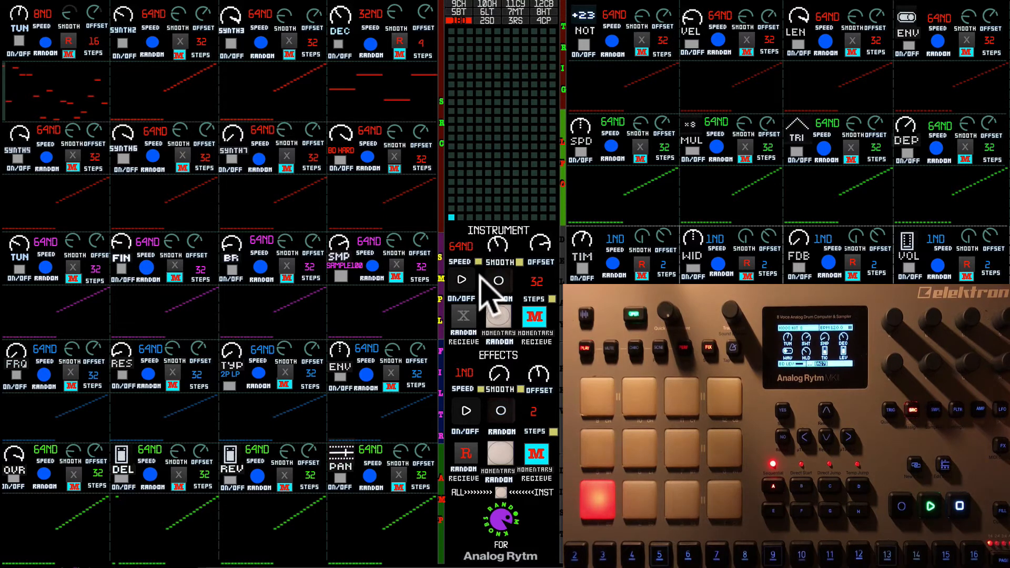
pyautogui.moveTo(490, 283)
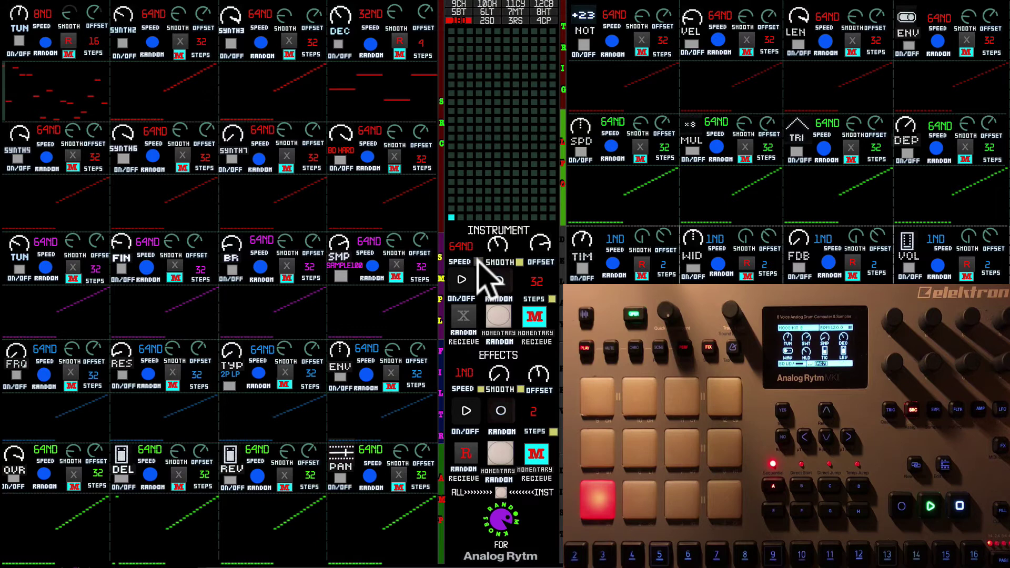
pyautogui.moveTo(503, 303)
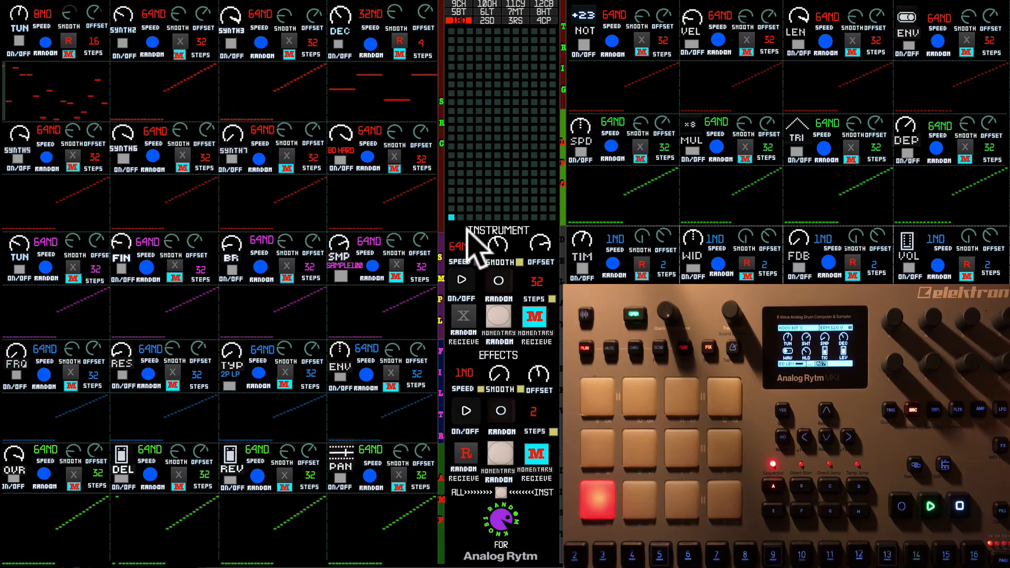
pyautogui.moveTo(525, 296)
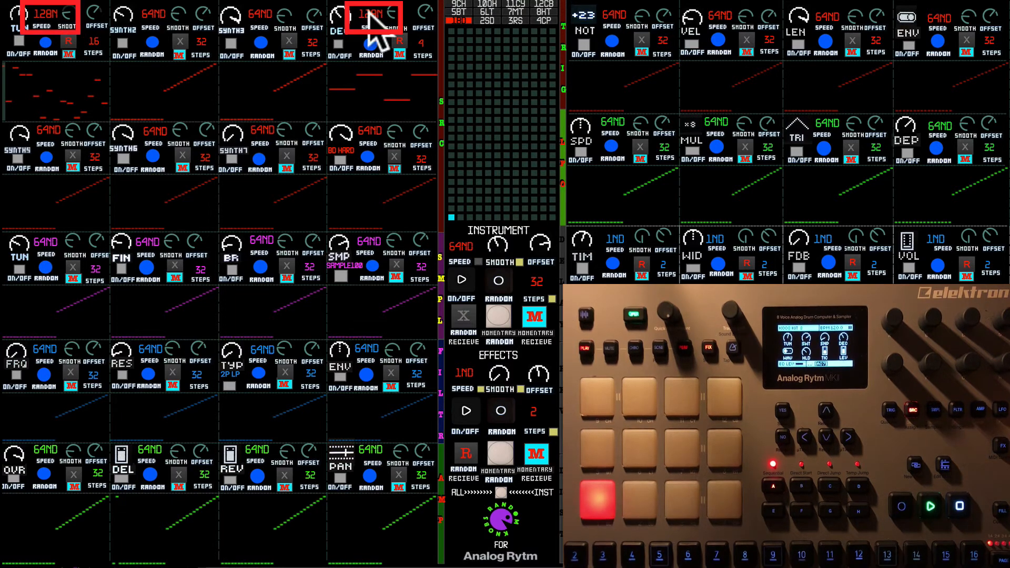
pyautogui.moveTo(482, 264)
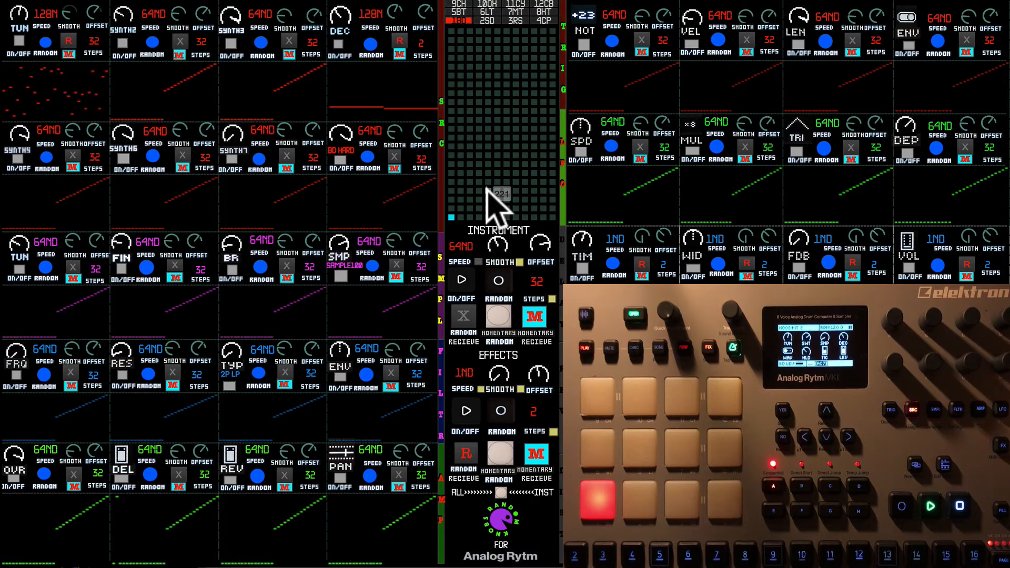
pyautogui.moveTo(486, 278)
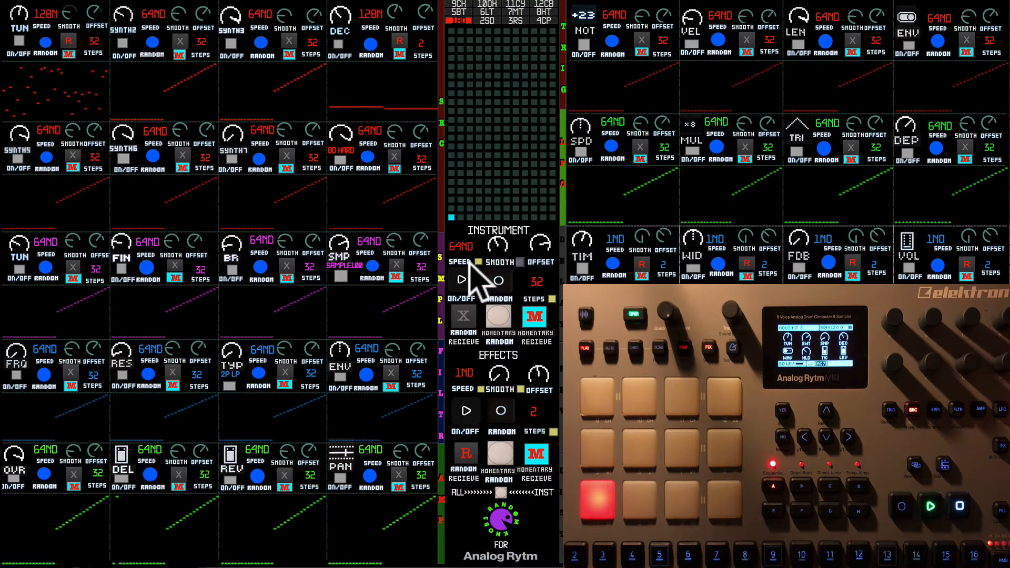
pyautogui.moveTo(490, 264)
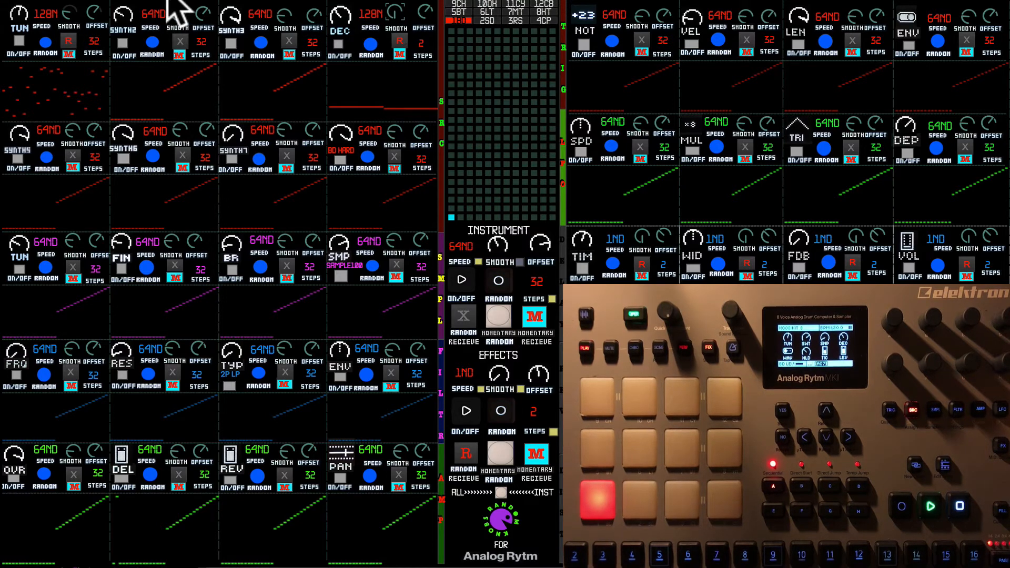
pyautogui.moveTo(219, 83)
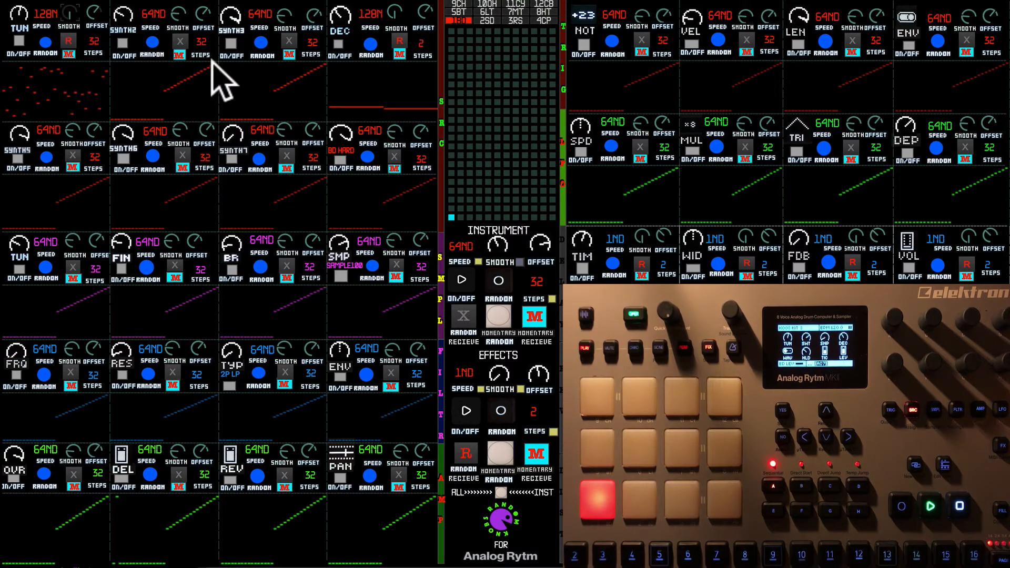
pyautogui.moveTo(509, 296)
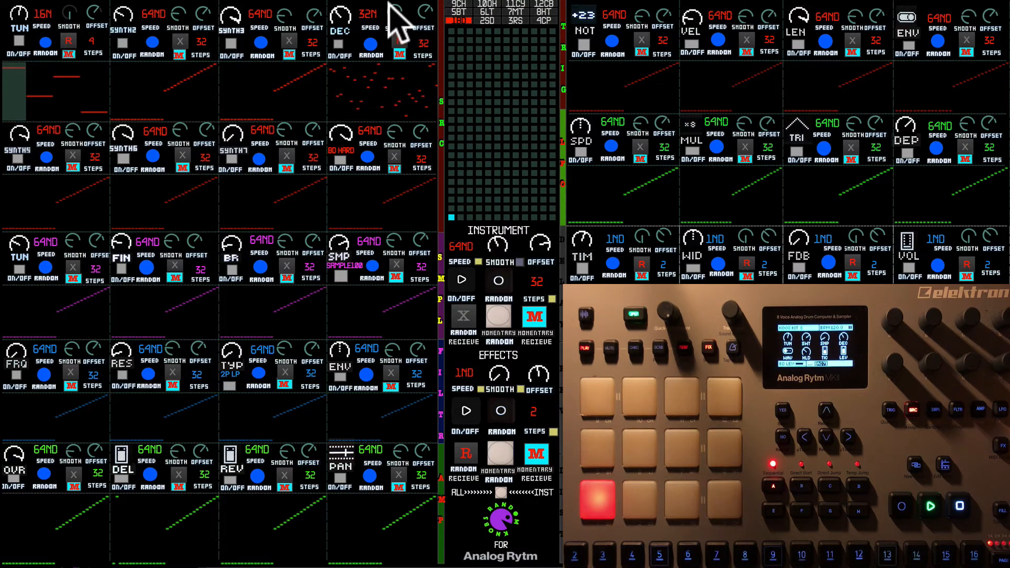
pyautogui.moveTo(528, 284)
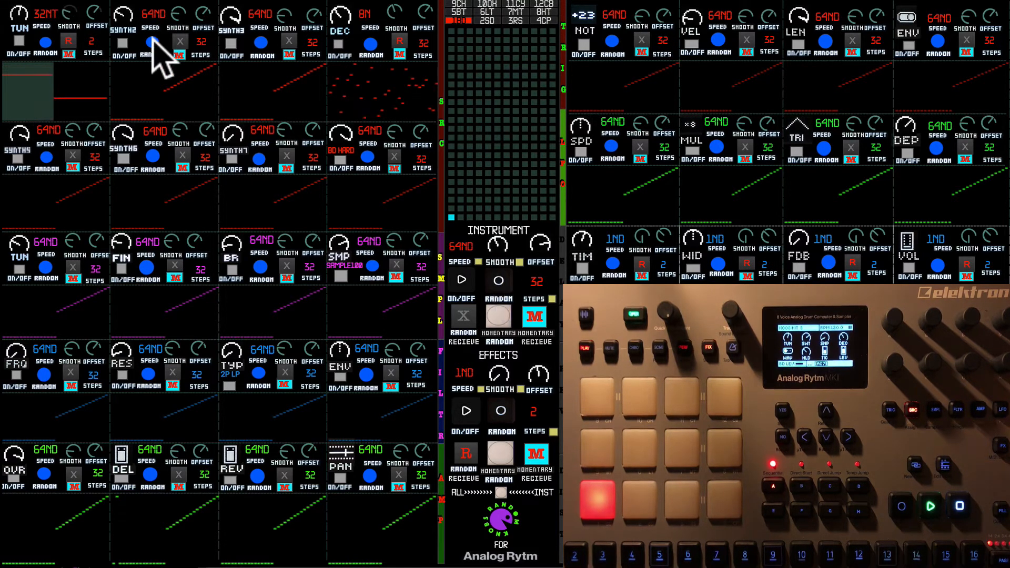
pyautogui.moveTo(399, 48)
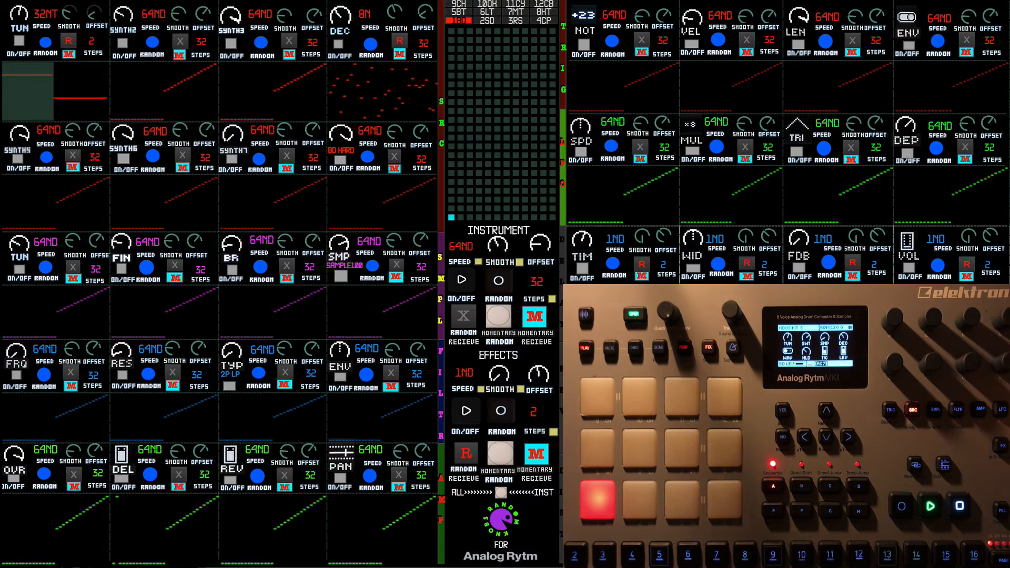
pyautogui.moveTo(544, 261)
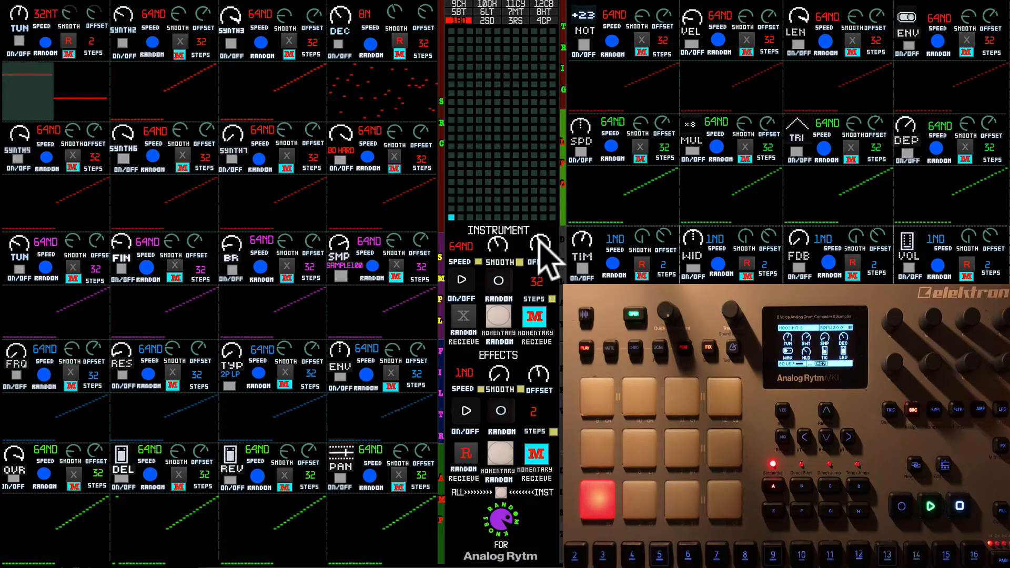
pyautogui.moveTo(516, 251)
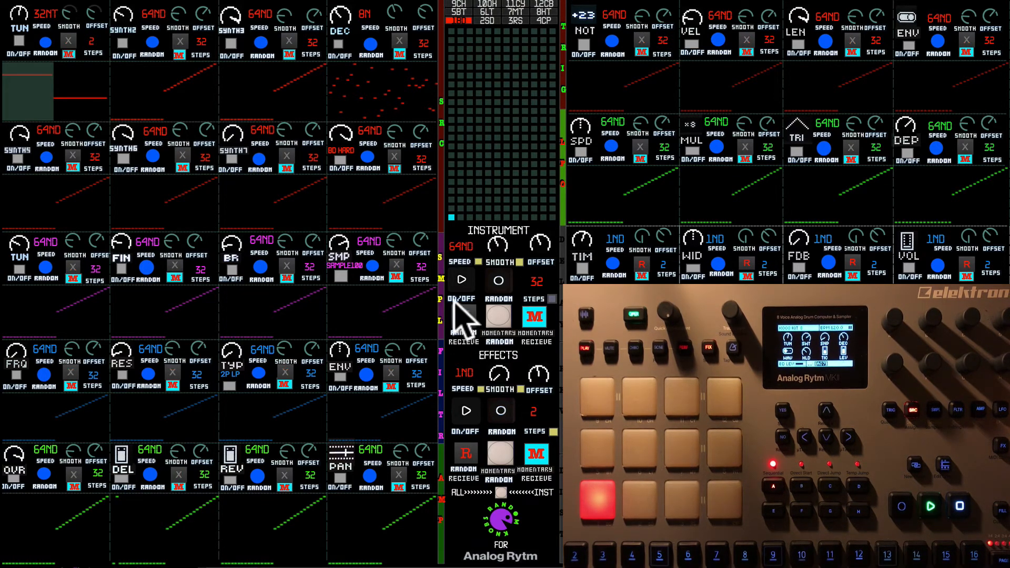
# Toggle Instrument Random Receive and Momentary Receive, yielding LFO note -6, x16, sine
pyautogui.click(463, 316)
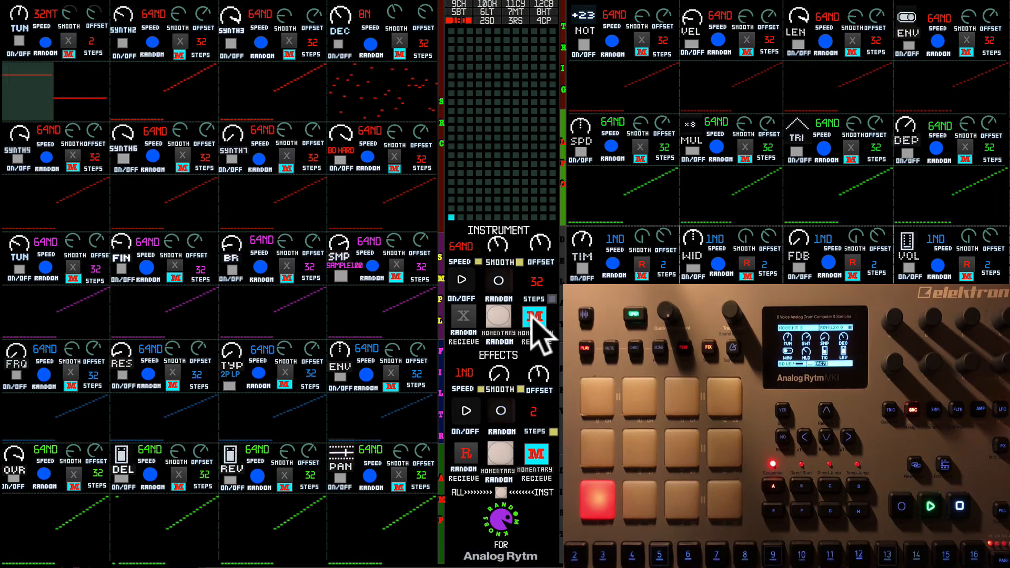
pyautogui.click(732, 348)
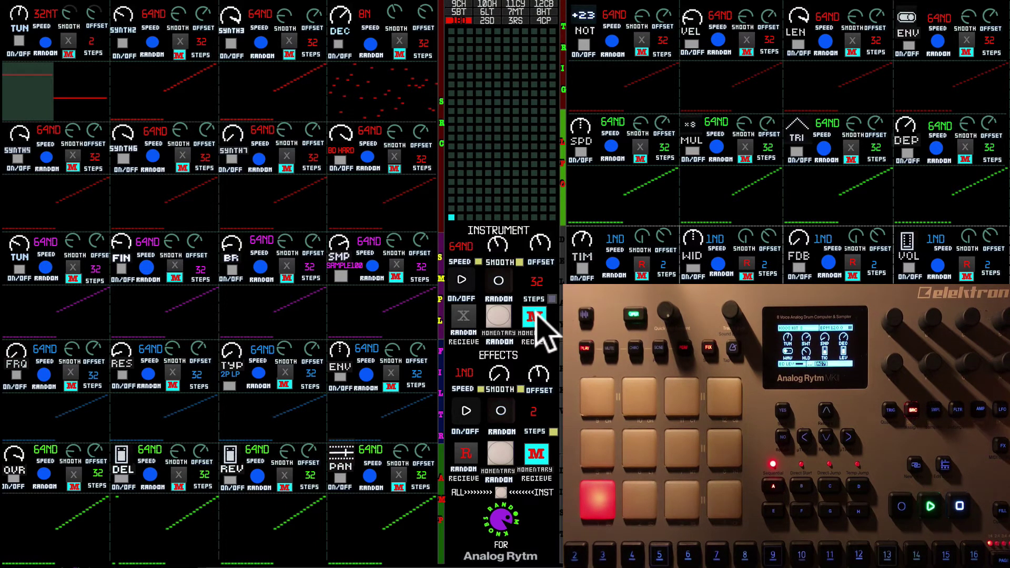
pyautogui.moveTo(464, 296)
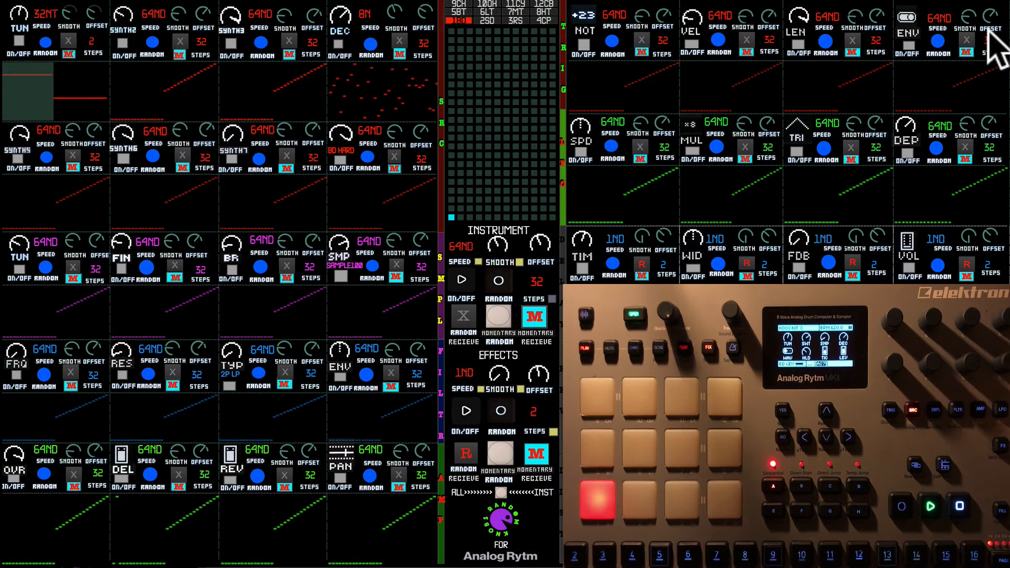
pyautogui.moveTo(341, 148)
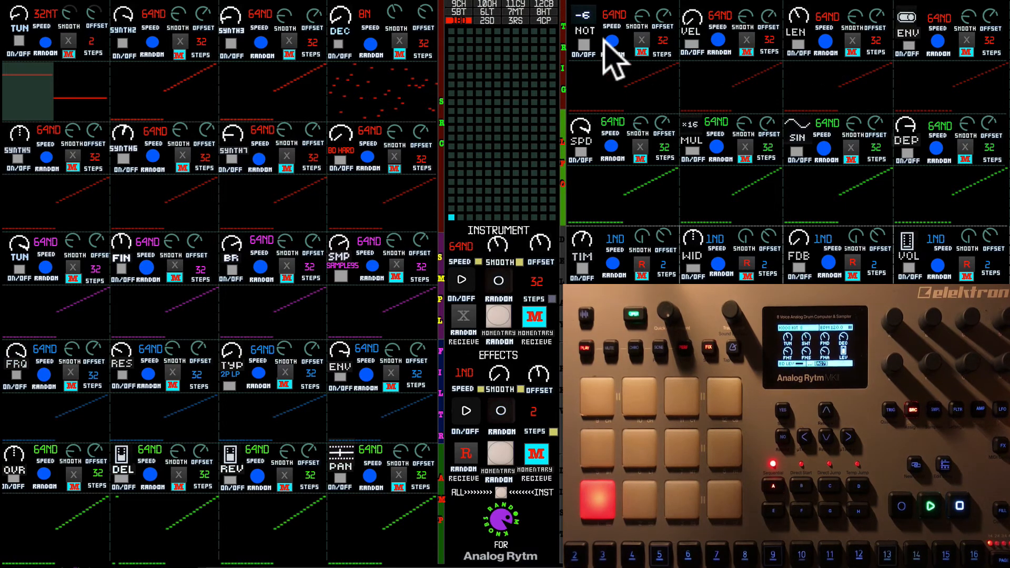
pyautogui.moveTo(541, 145)
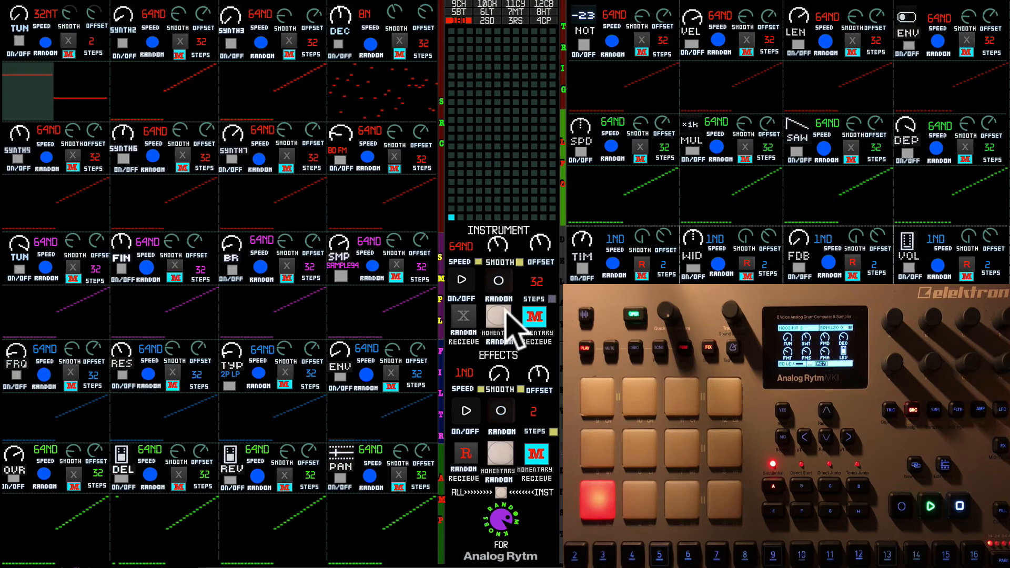
pyautogui.moveTo(515, 277)
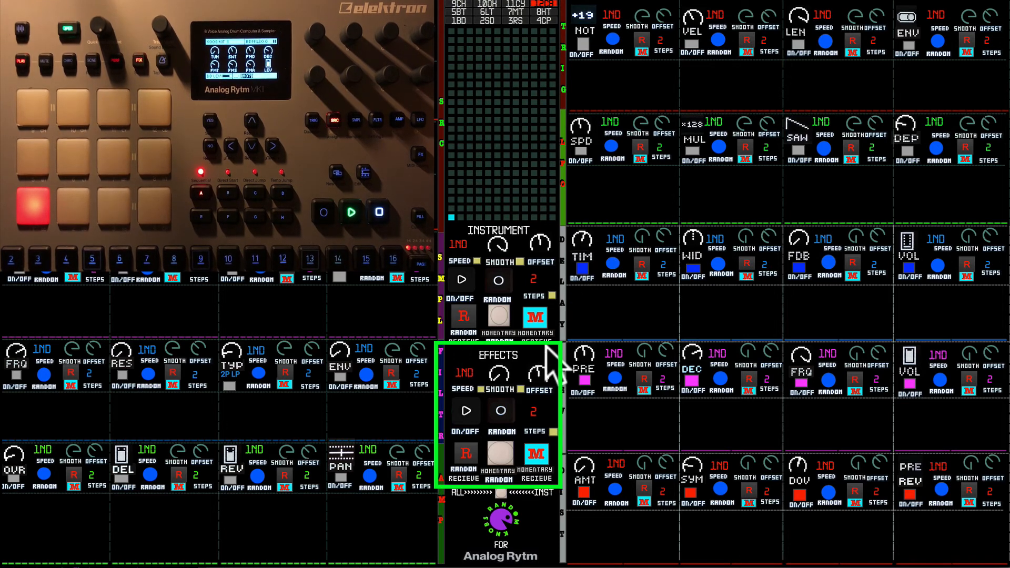
pyautogui.moveTo(564, 413)
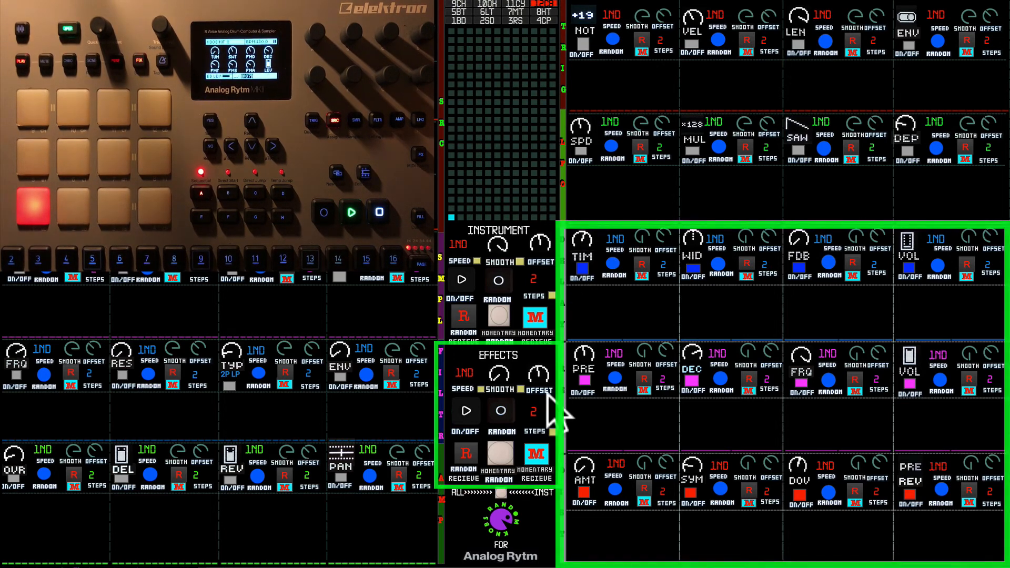
pyautogui.moveTo(451, 258)
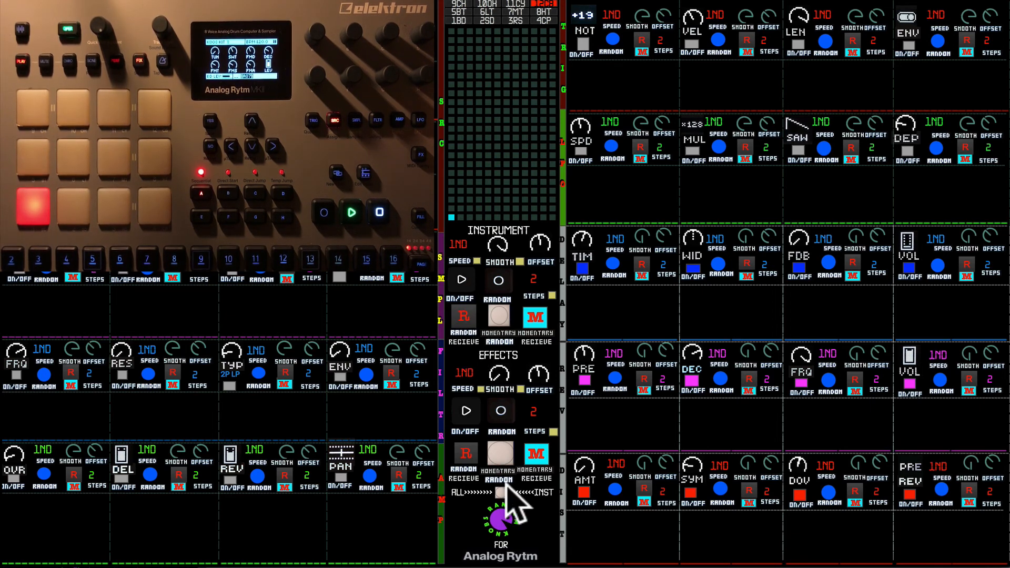
pyautogui.moveTo(592, 193)
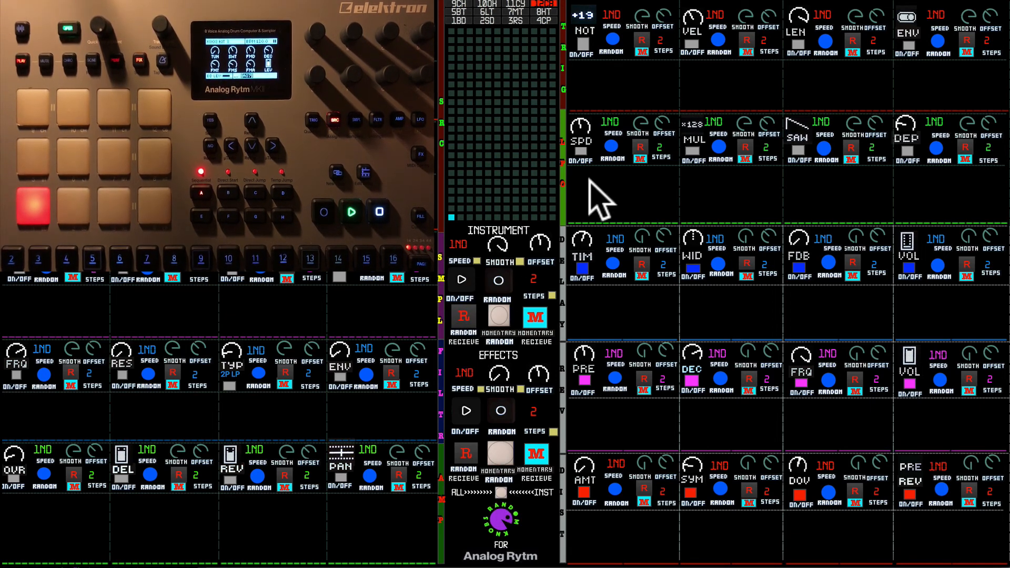
pyautogui.moveTo(516, 23)
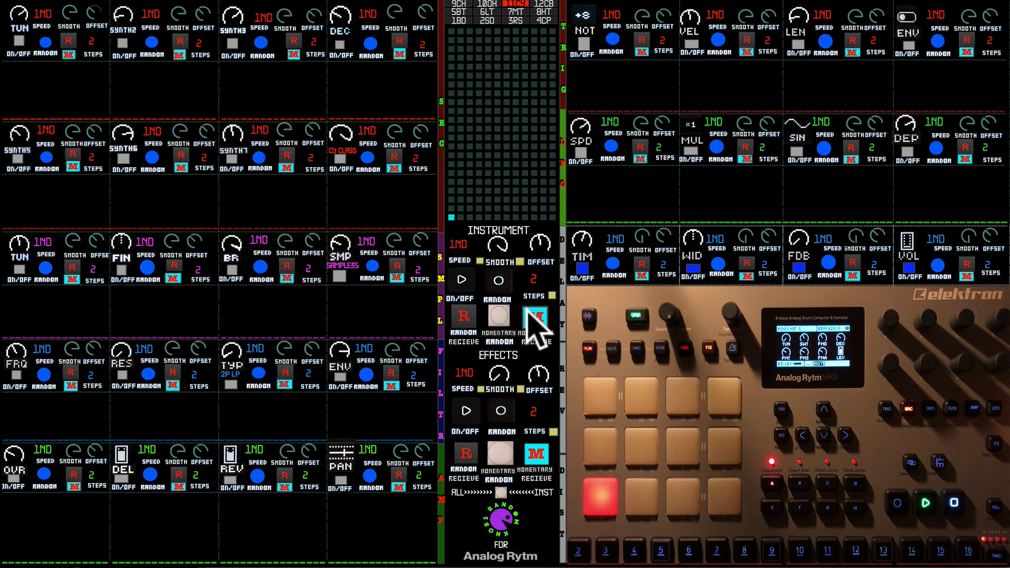
# Toggle Momentary Receive for a random pass giving LFO note +8, multiplier x1, sine
pyautogui.click(536, 316)
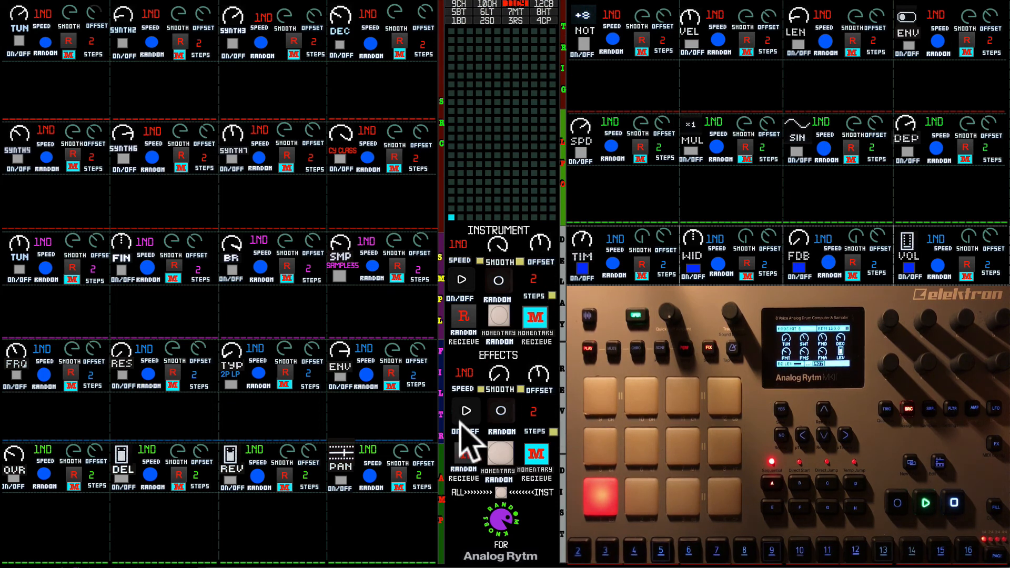